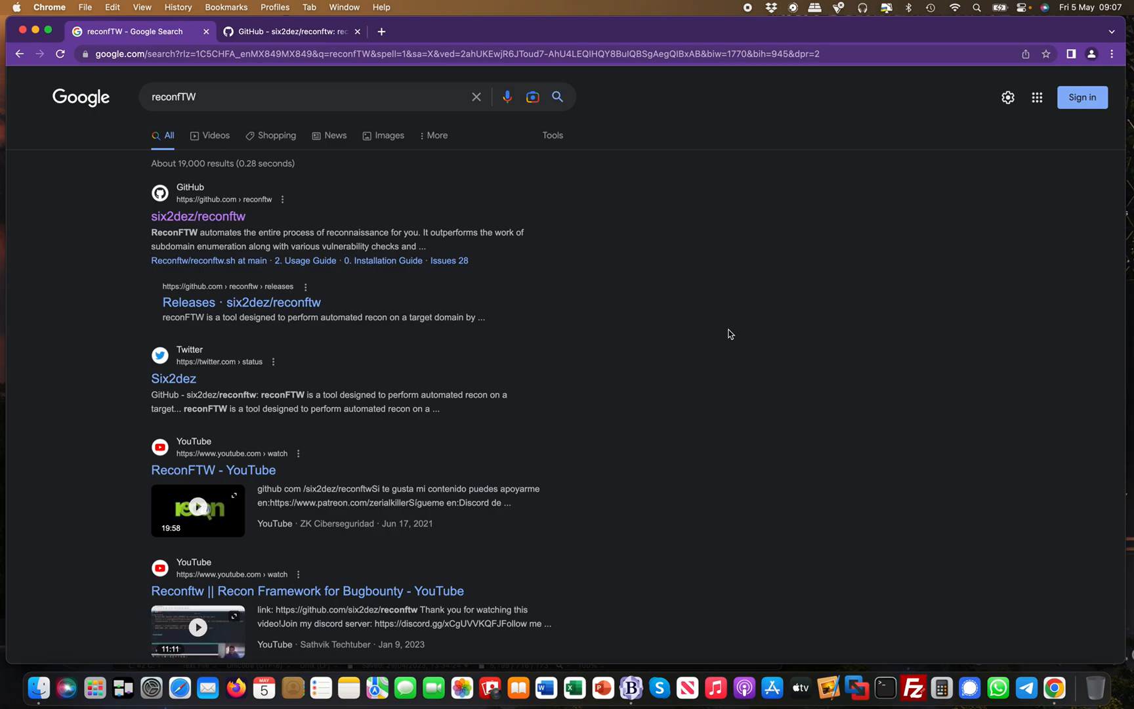
mouse_move(171, 176)
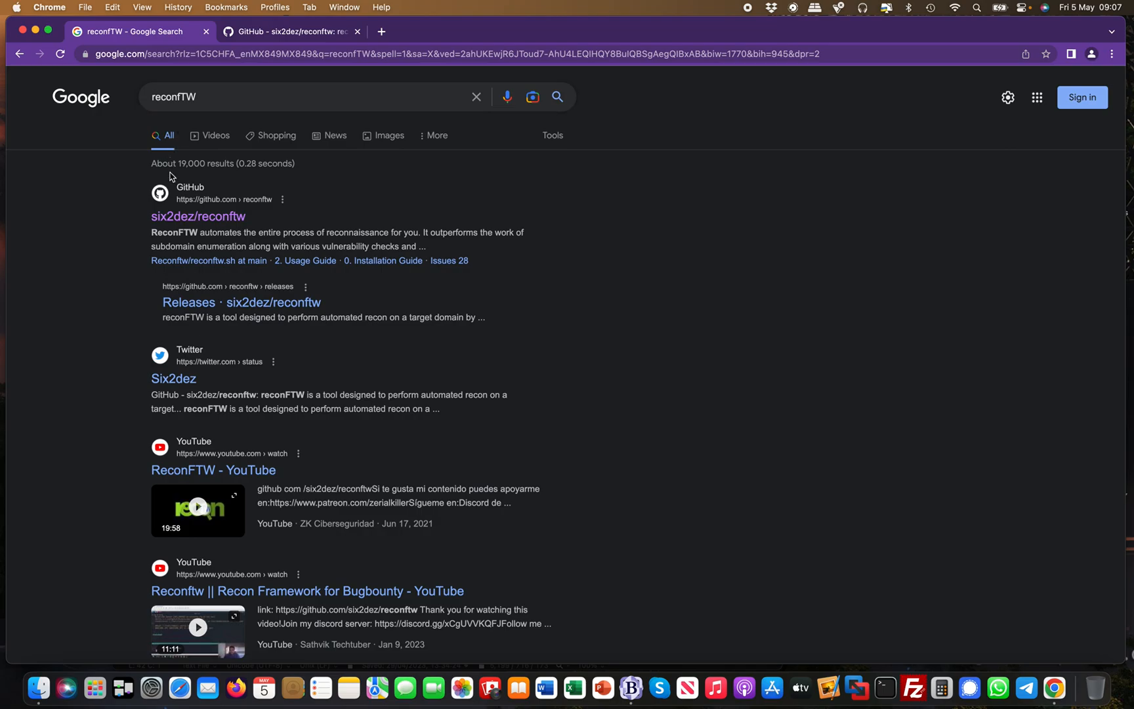
mouse_move(267, 215)
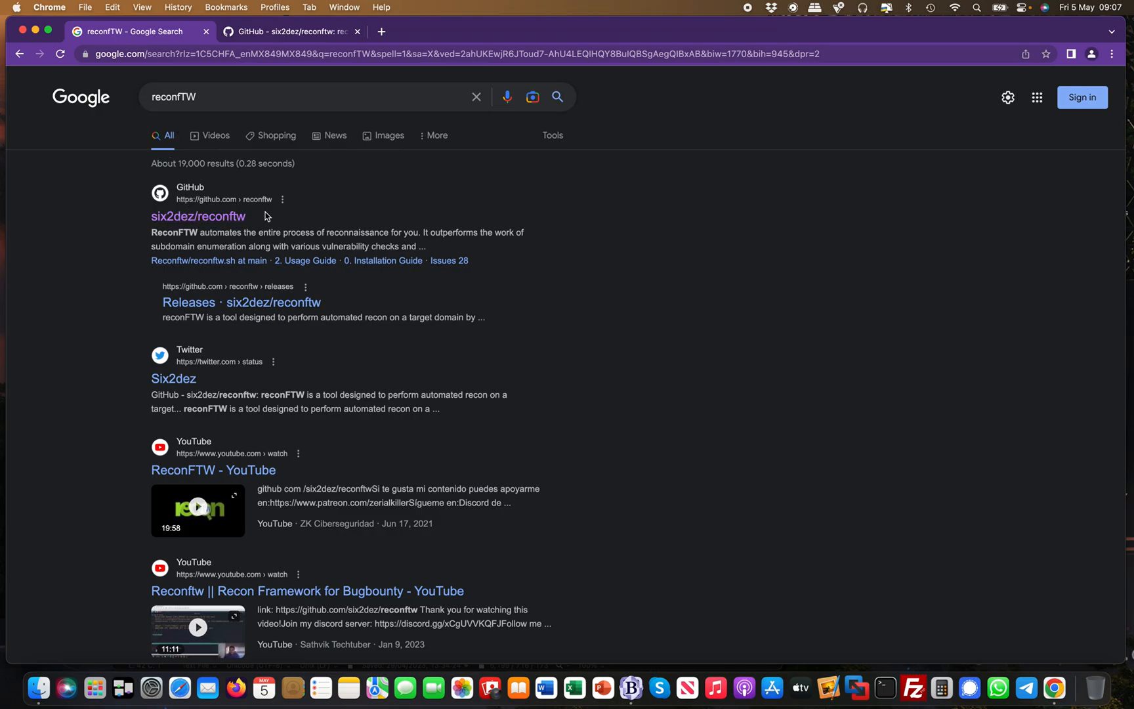
mouse_move(396, 209)
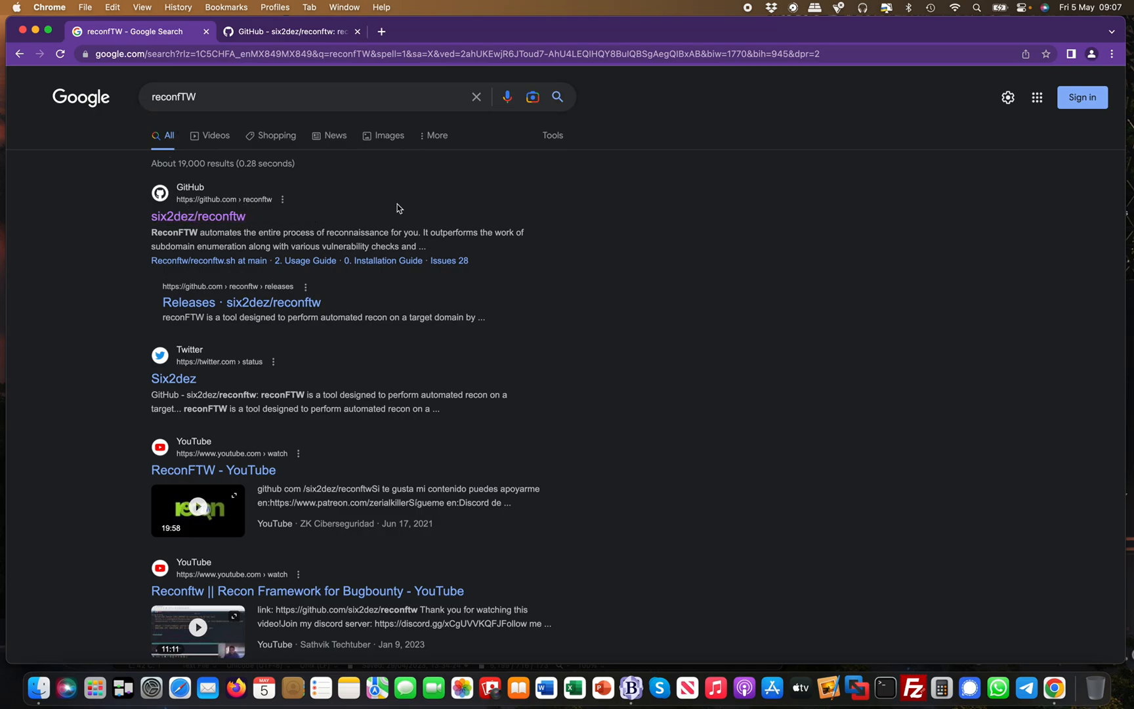
Step: Switch to the six2dez/reconftw repository page listing install.sh and reconftw.sh
left_click(289, 32)
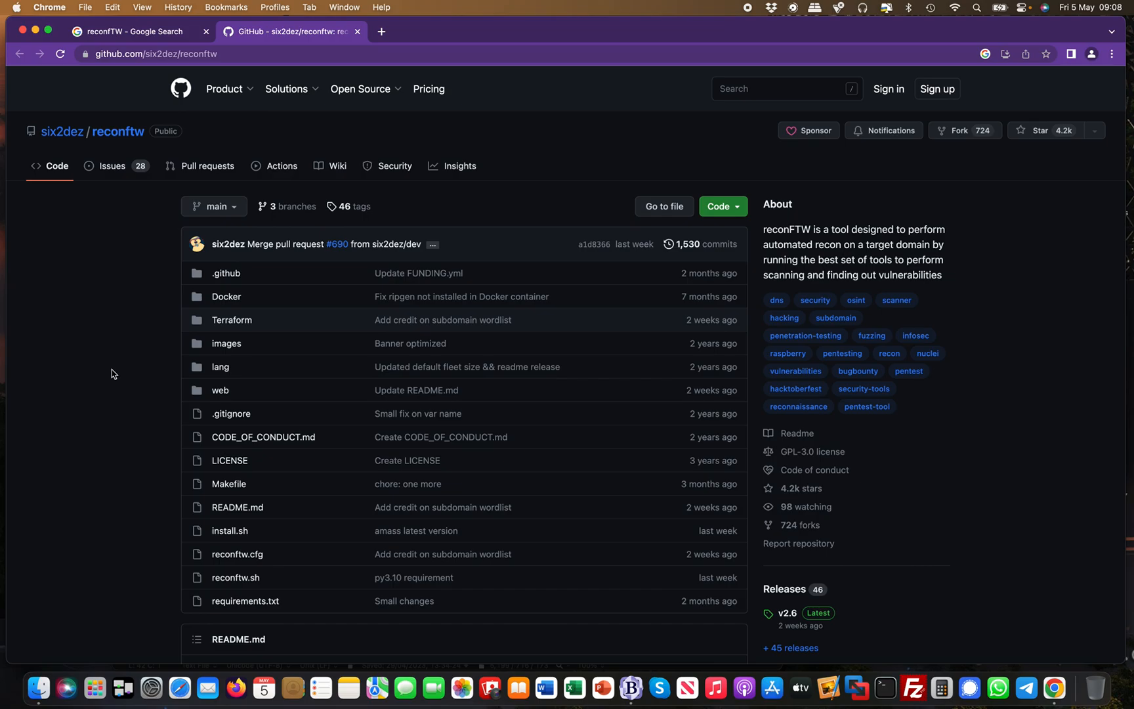
Step: Scroll through the README Summary and Table of Contents toward the Installation section
scroll("down", 3)
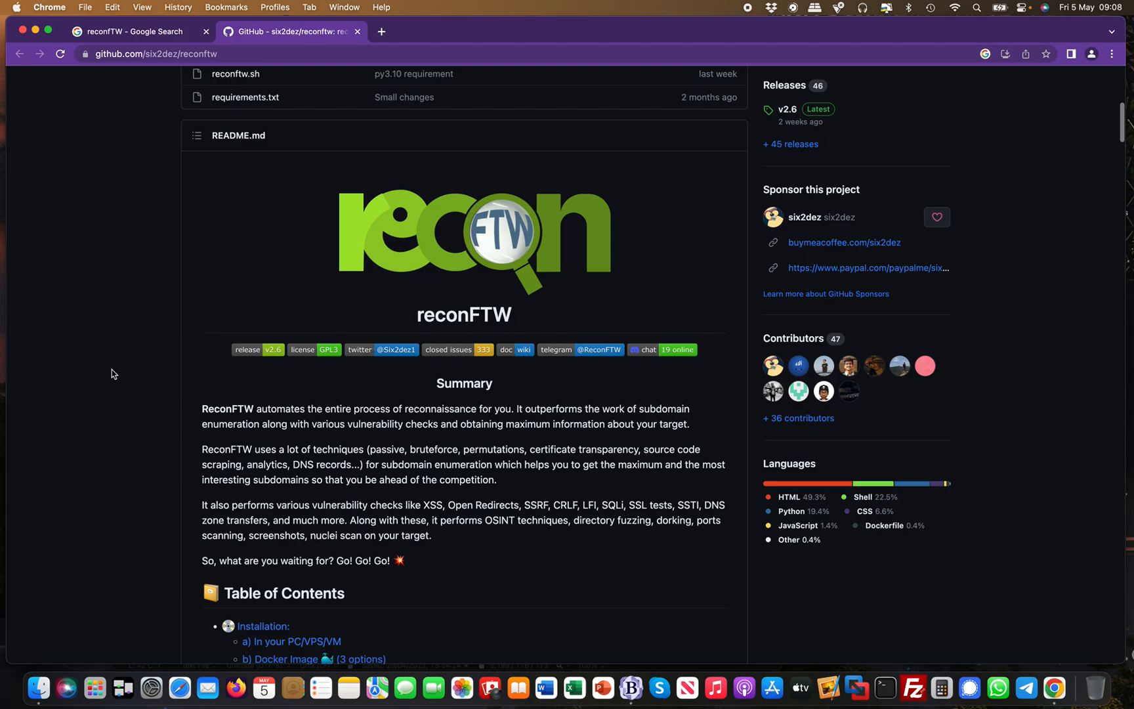
scroll("down", 3)
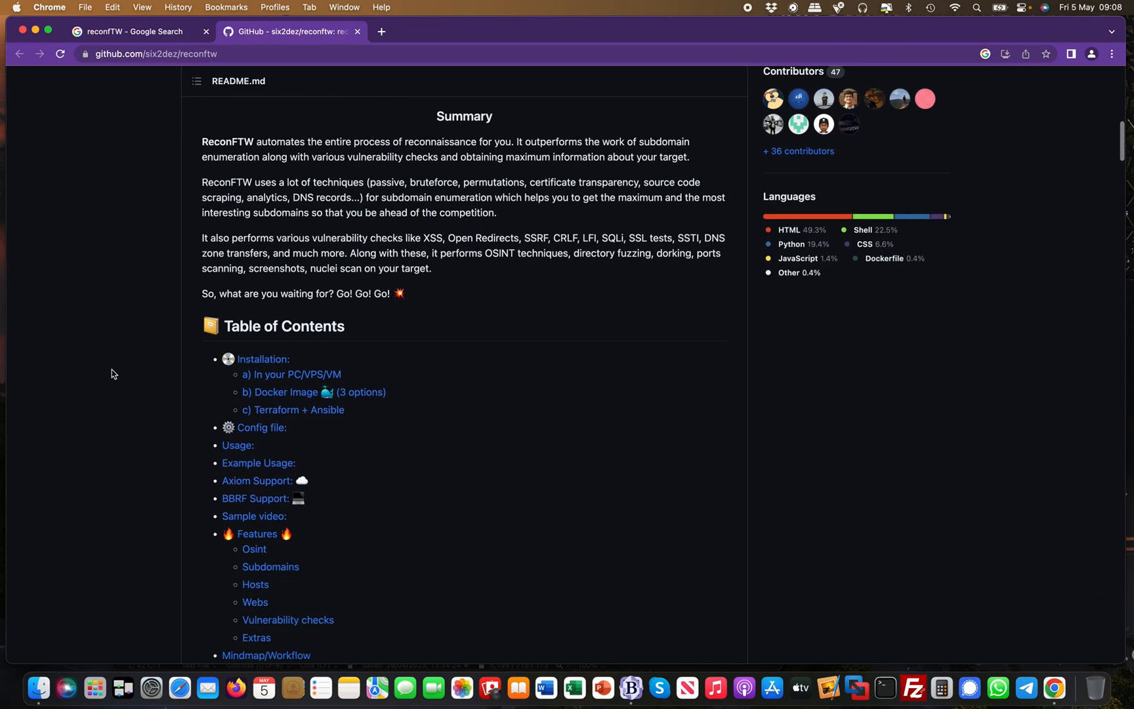
scroll("down", 3)
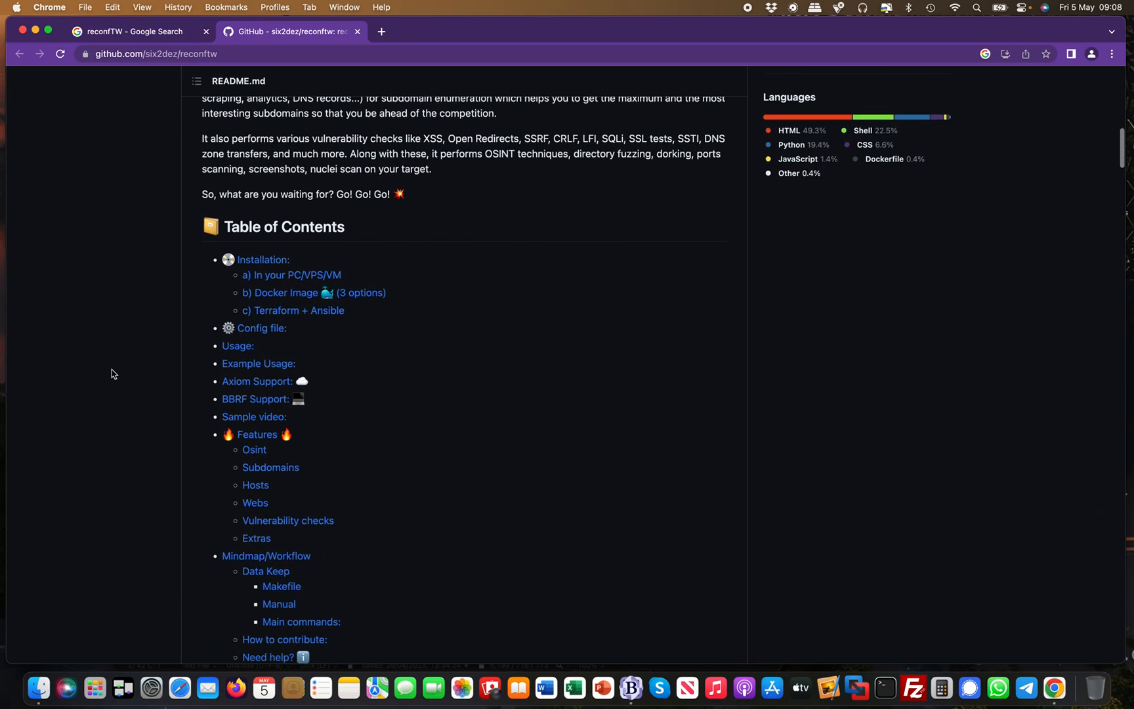
scroll("down", 3)
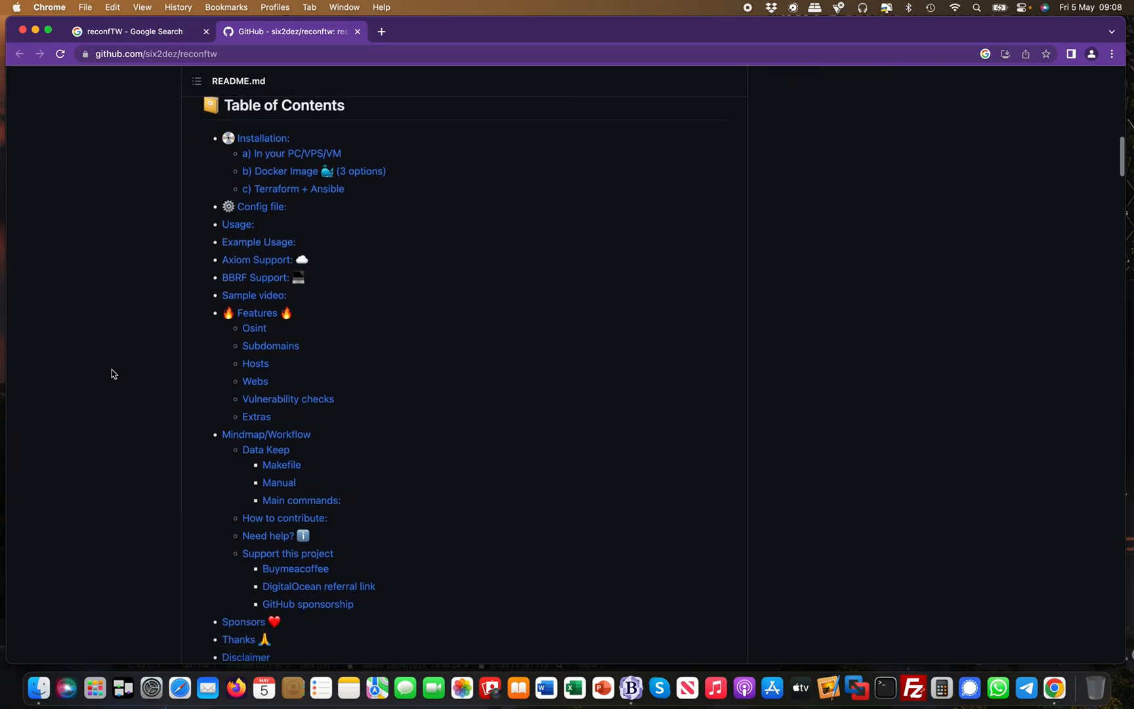
scroll("down", 3)
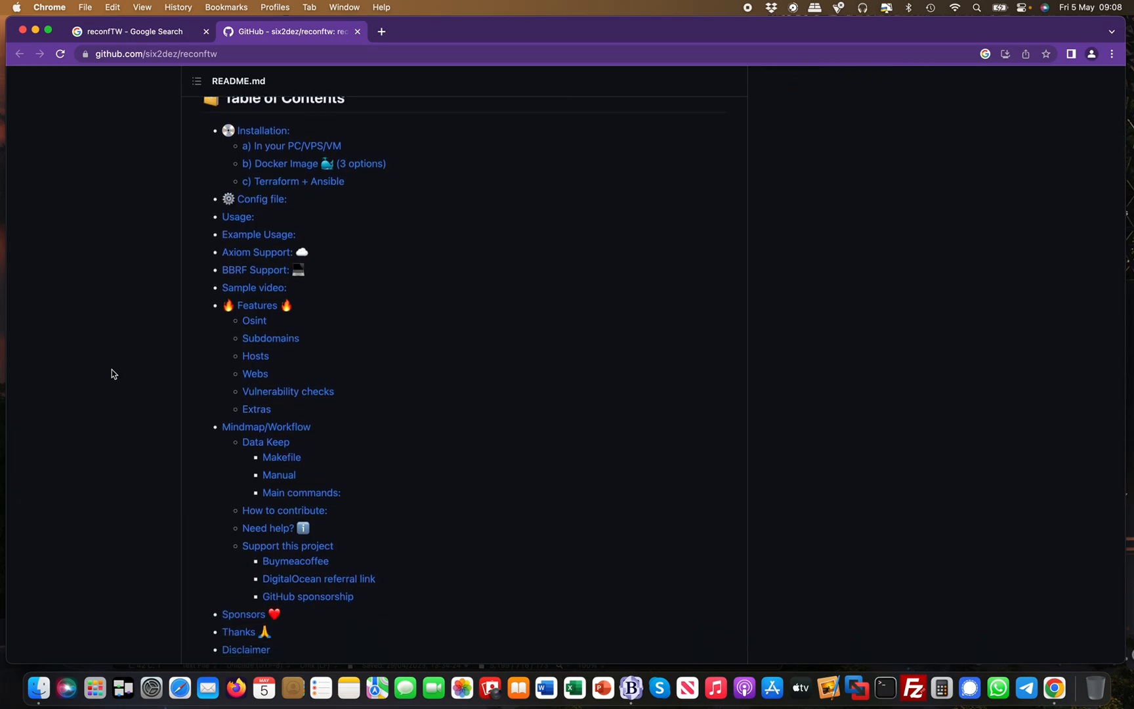
scroll("down", 3)
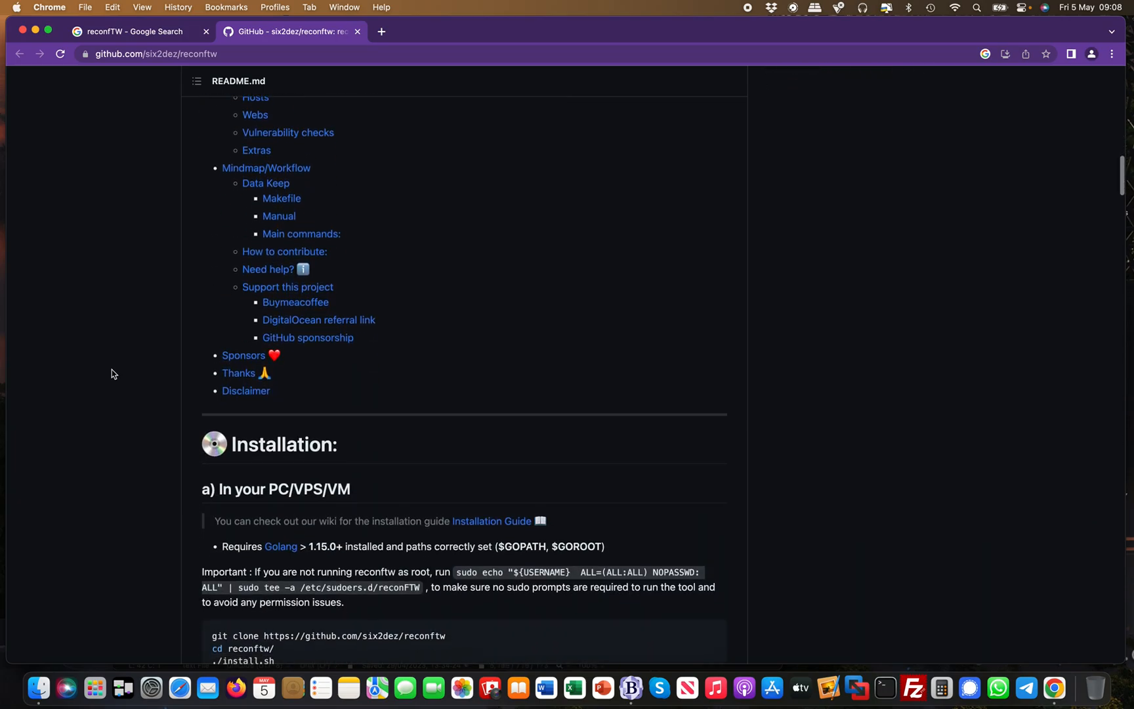
scroll("down", 3)
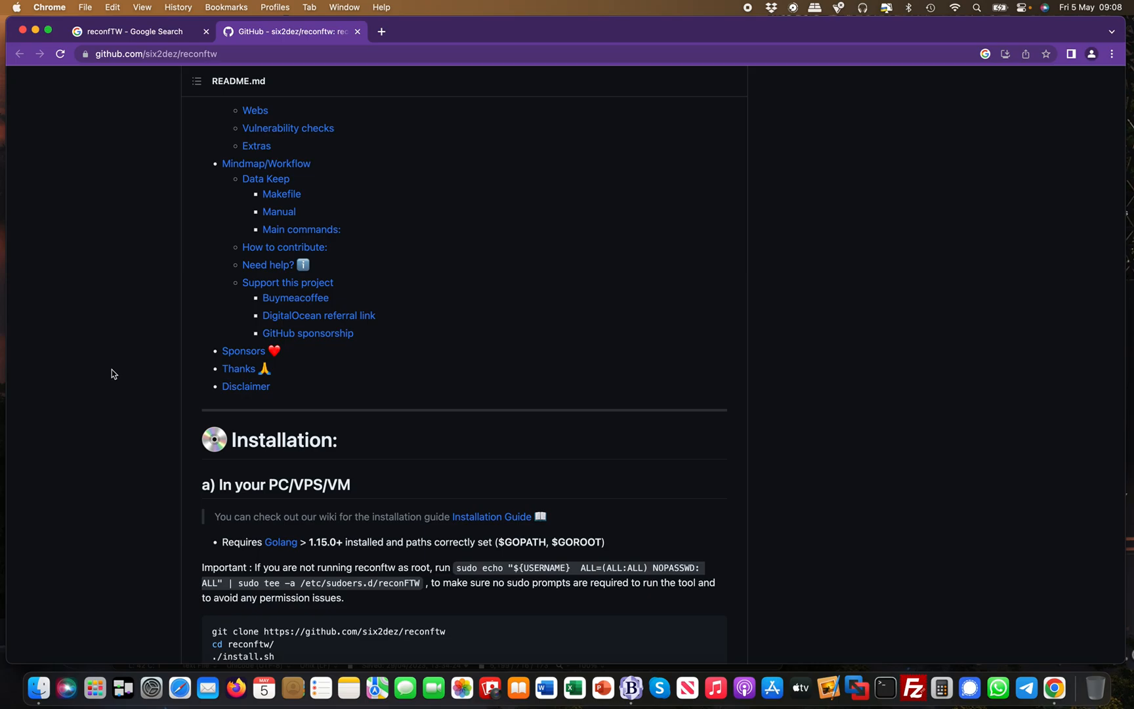
Step: Settle the view on the git clone, install.sh and Docker image install commands
scroll("down", 3)
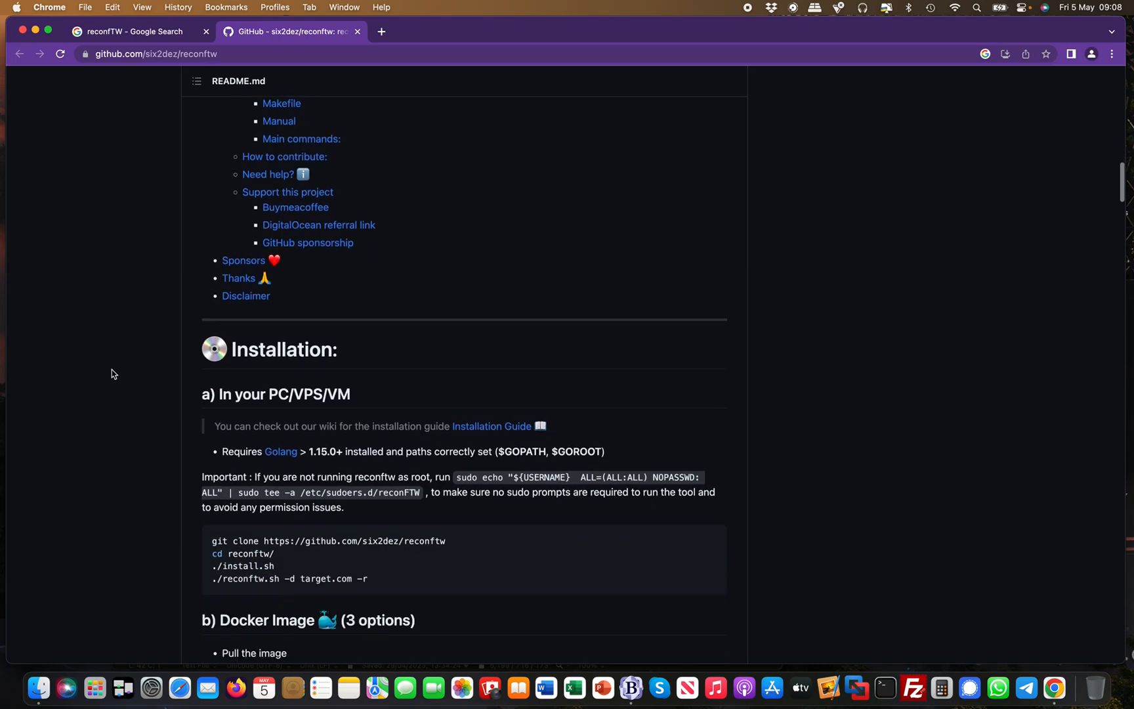
scroll("down", 3)
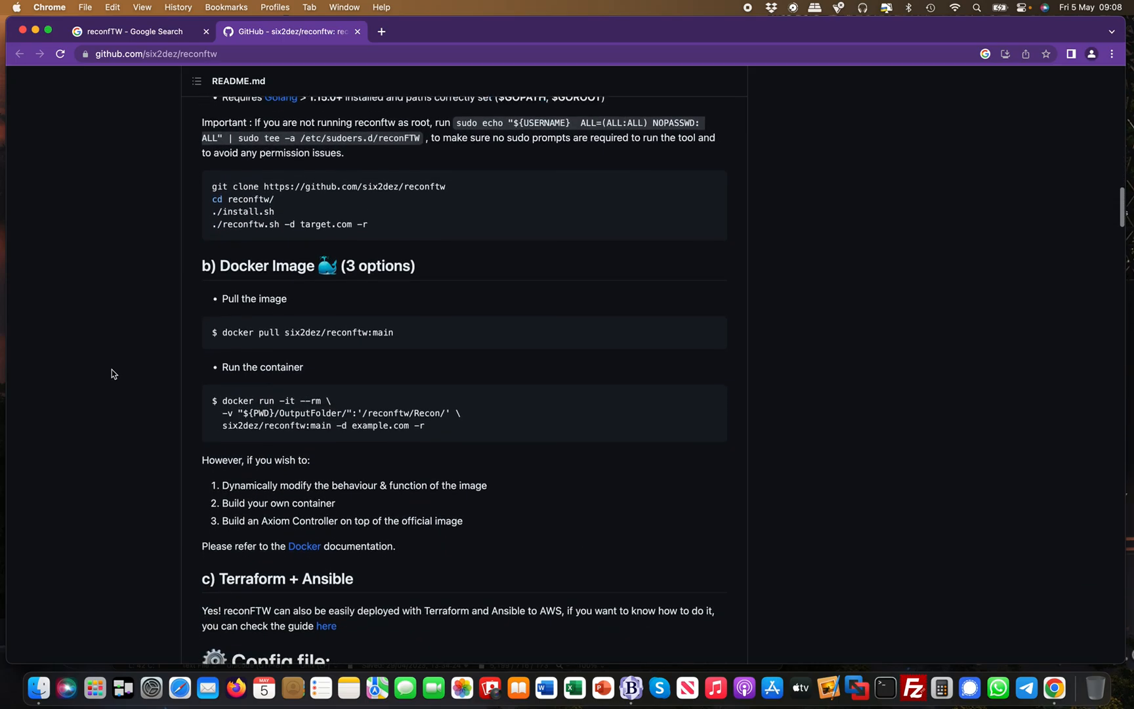
scroll("up", 3)
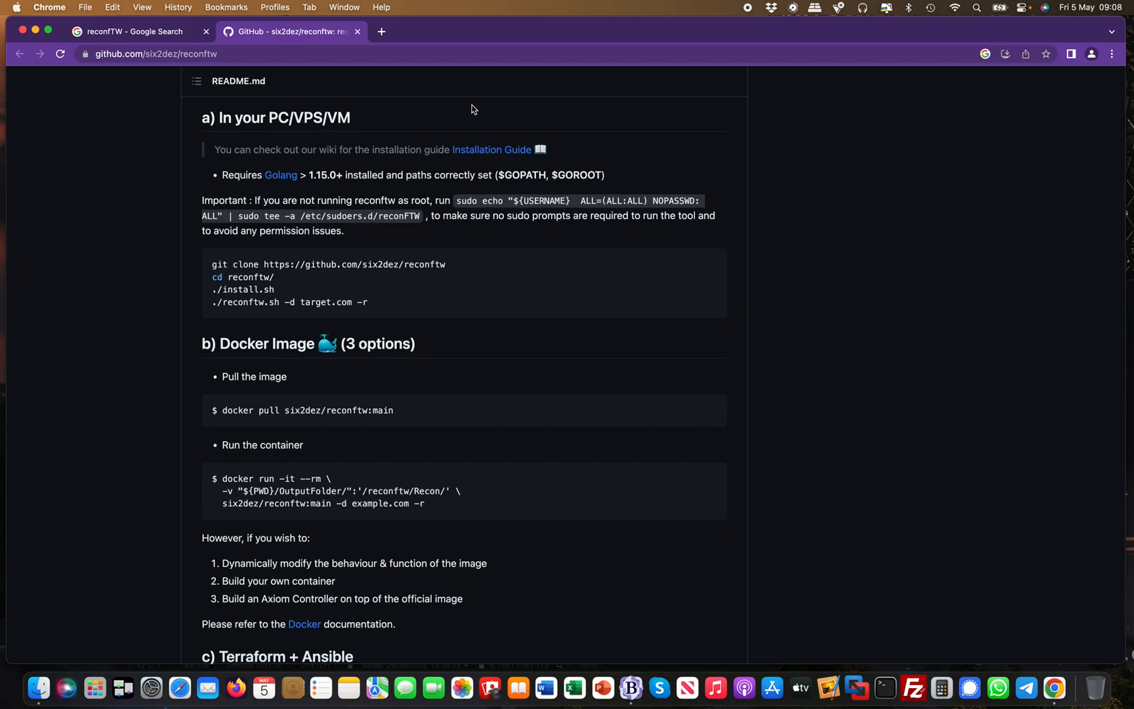
mouse_move(554, 281)
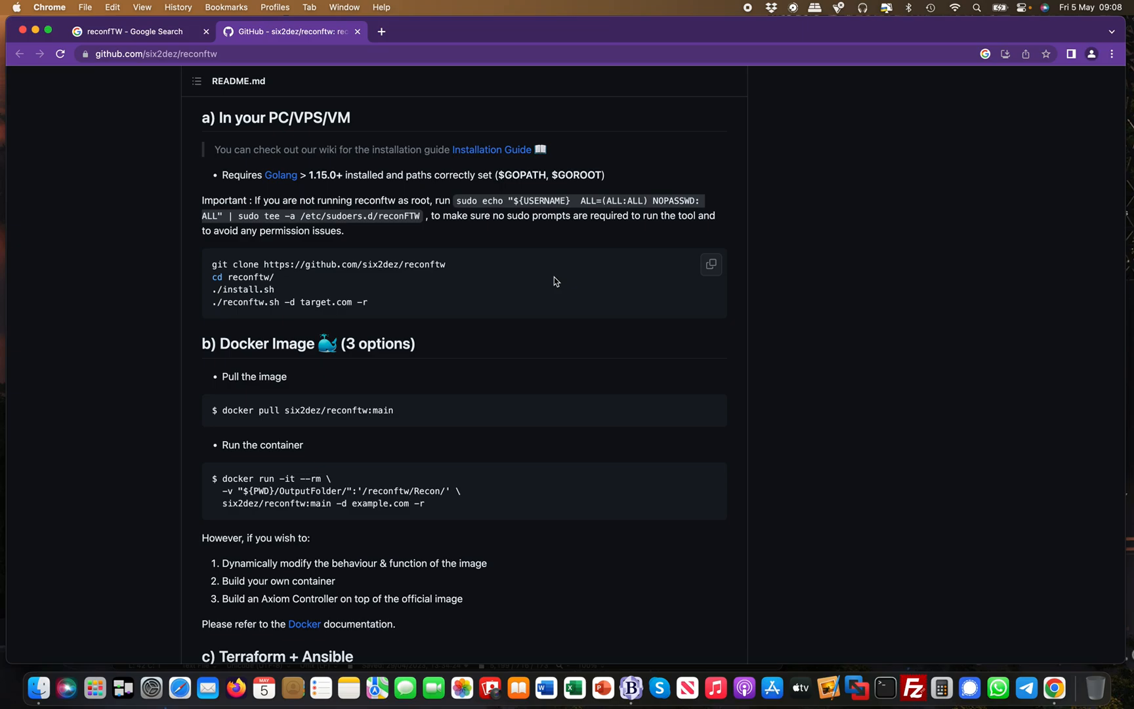
scroll("down", 3)
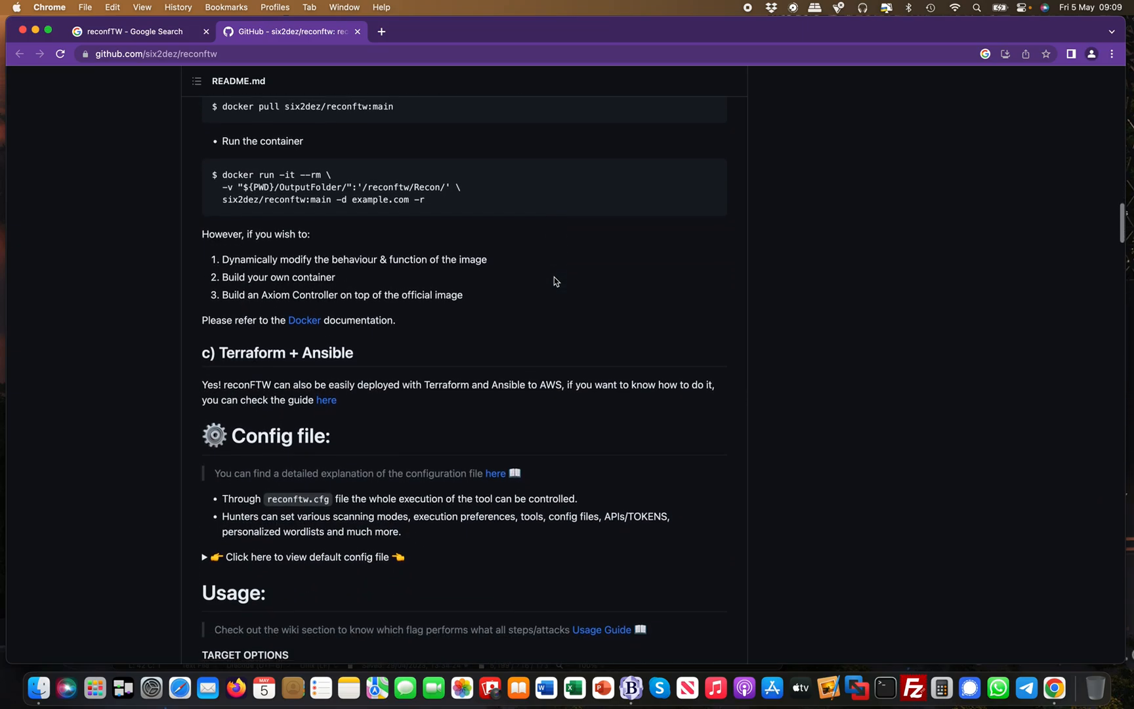
scroll("down", 3)
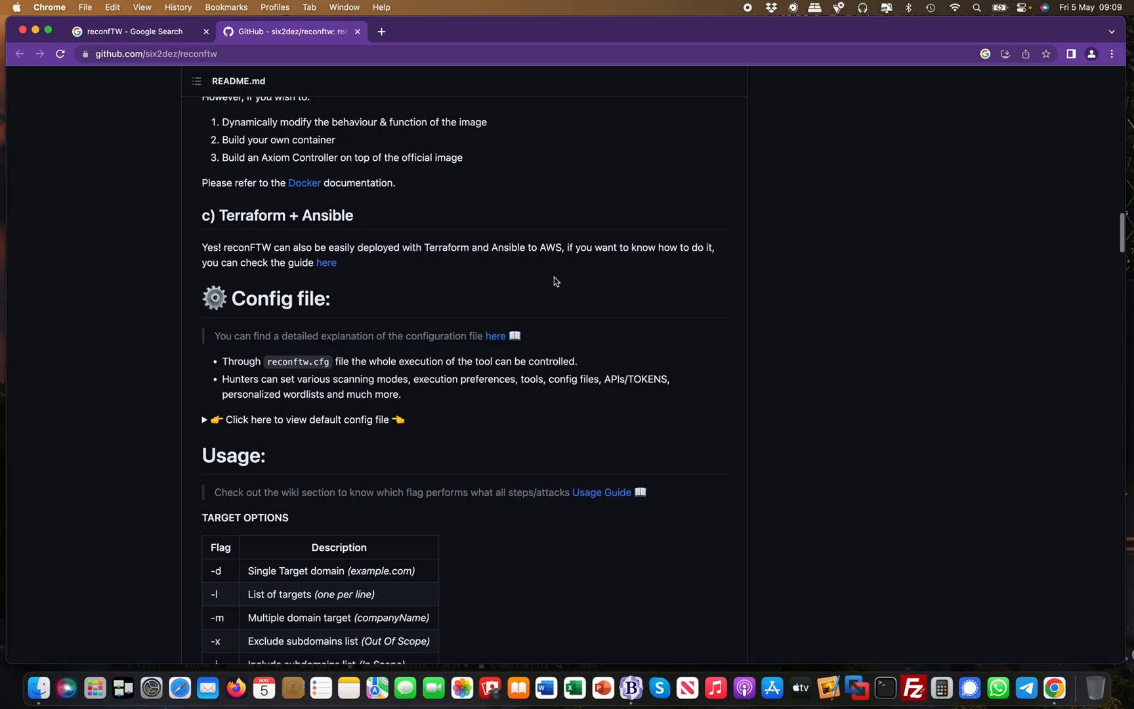
scroll("down", 3)
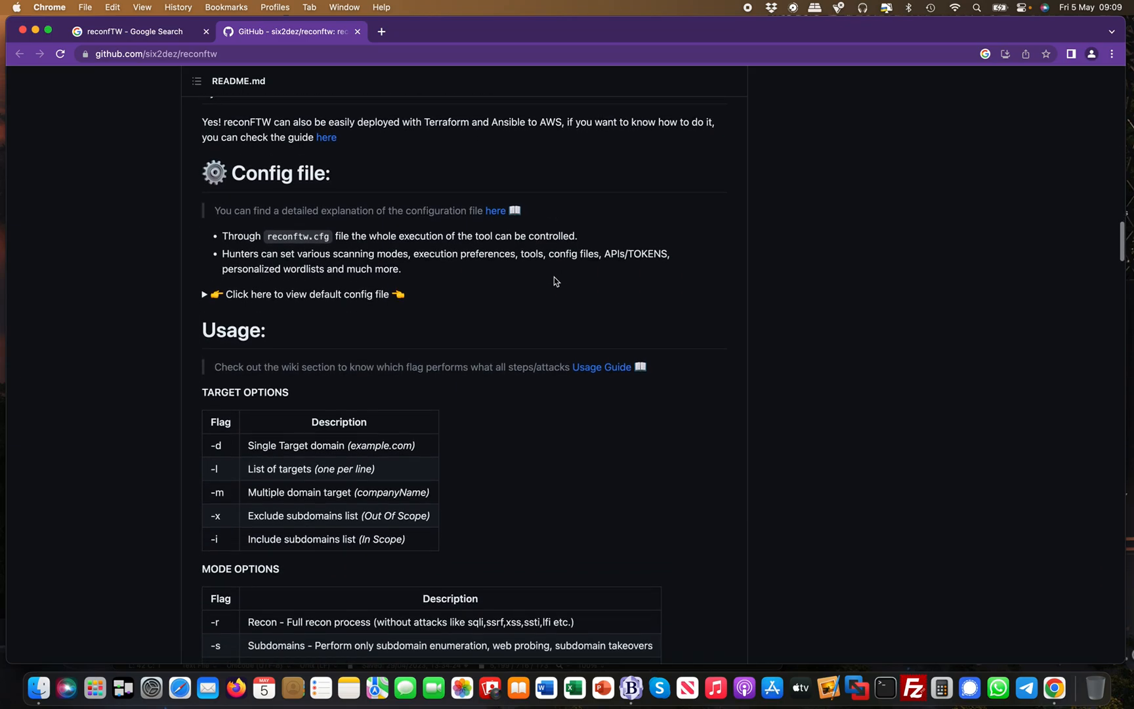
scroll("down", 3)
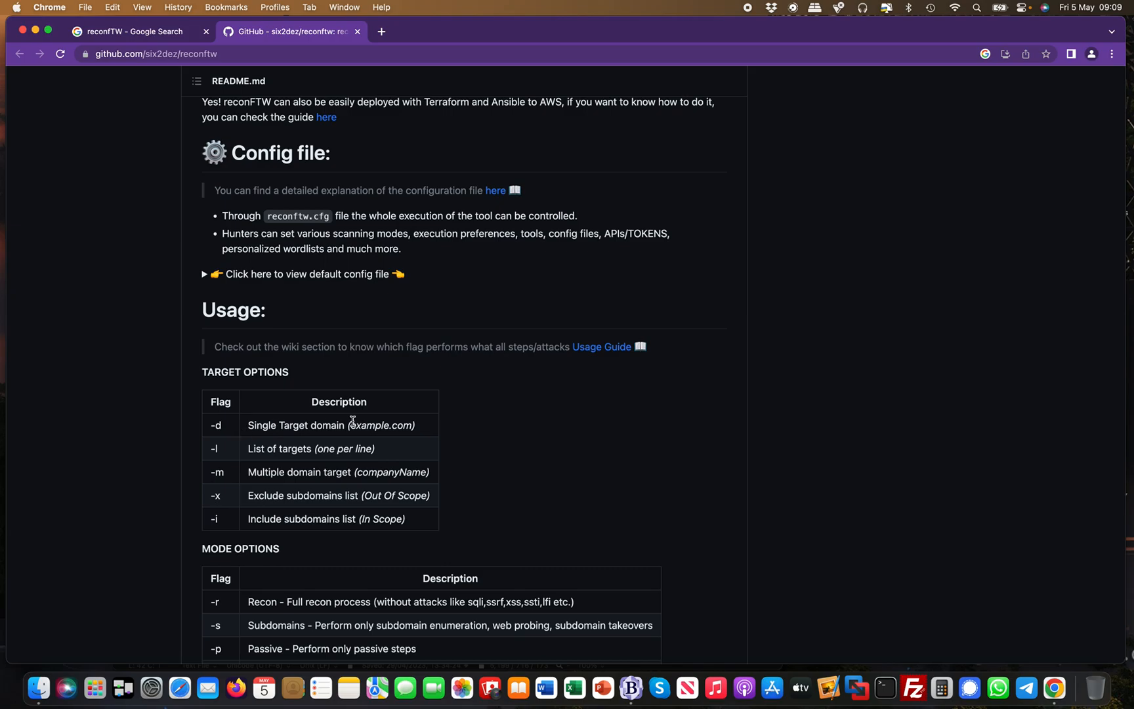
mouse_move(421, 448)
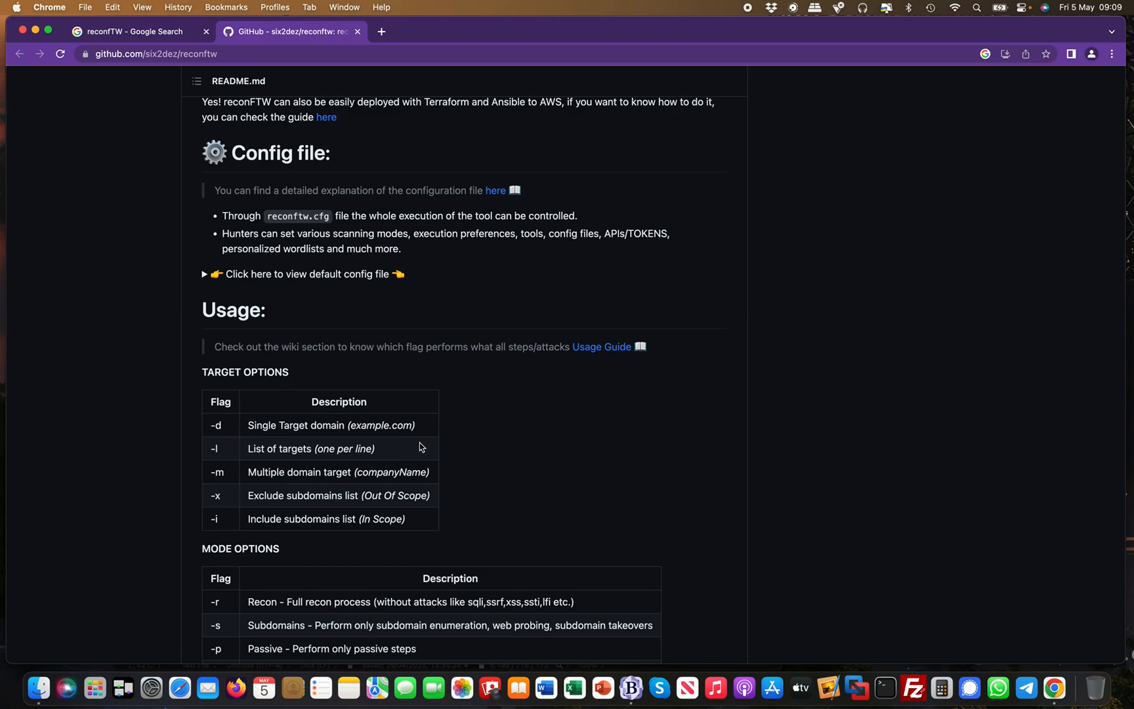
mouse_move(489, 442)
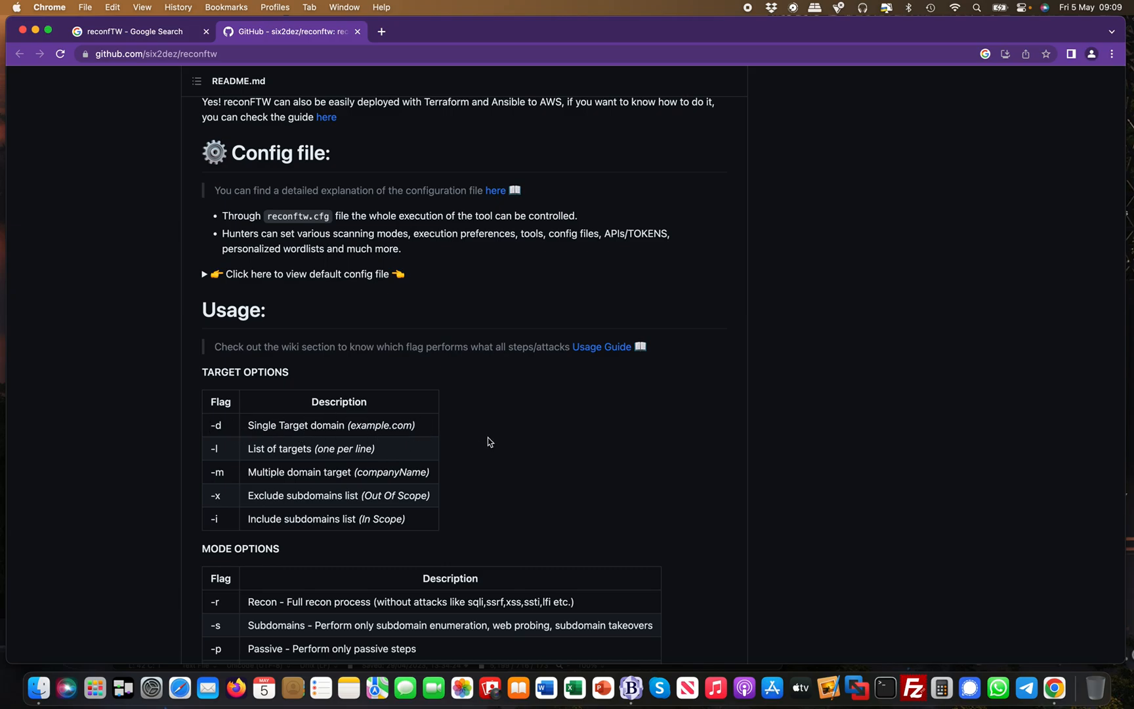
scroll("down", 3)
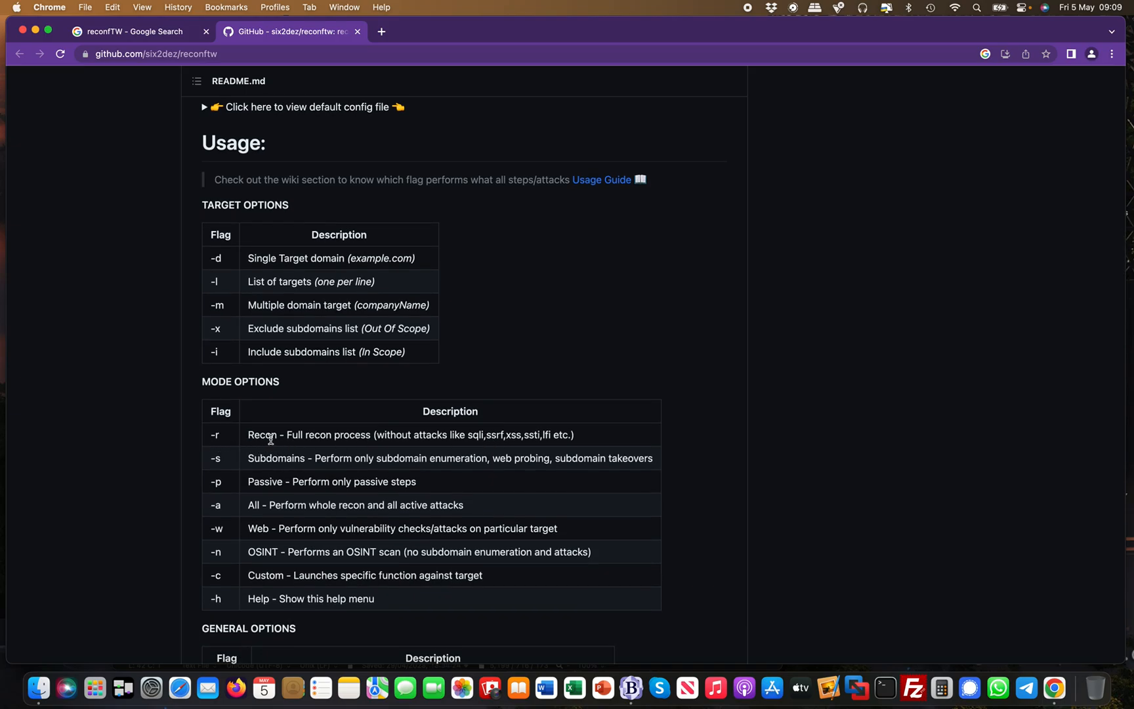
mouse_move(160, 415)
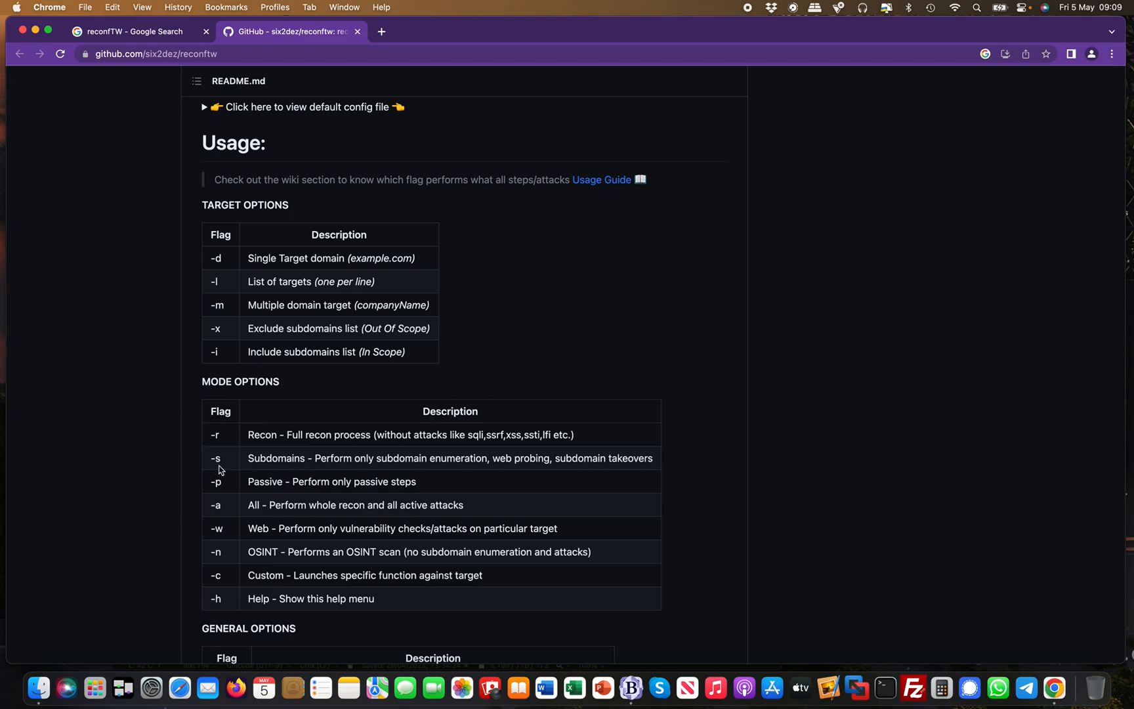
mouse_move(220, 516)
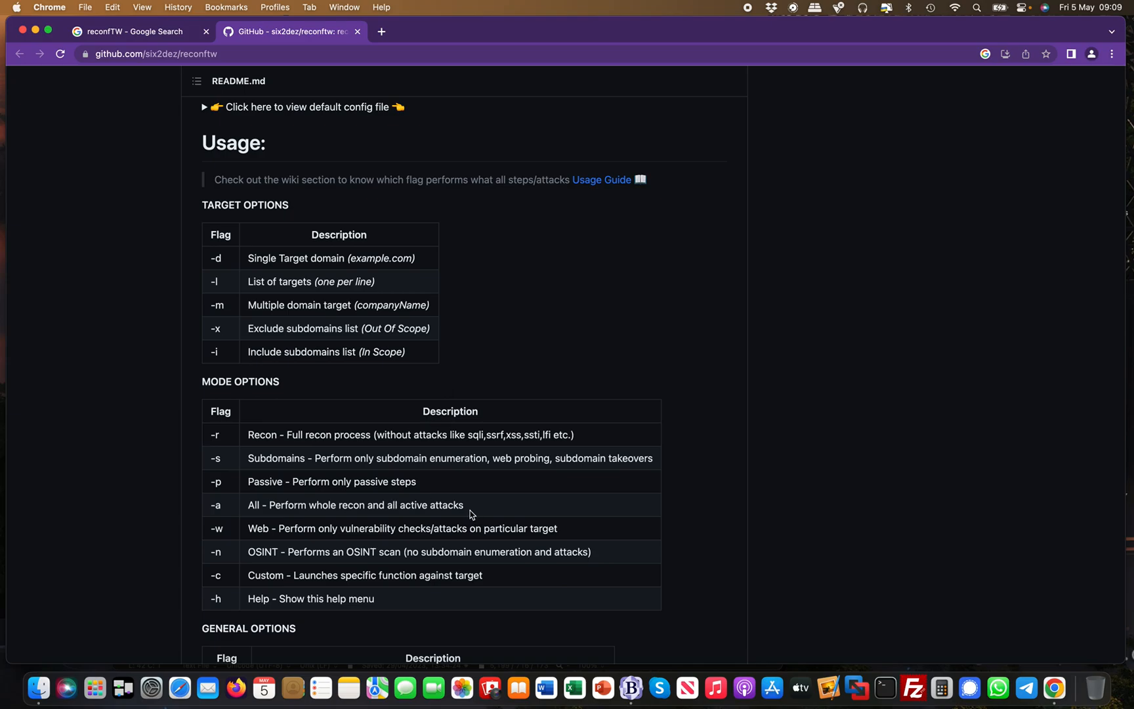
mouse_move(741, 486)
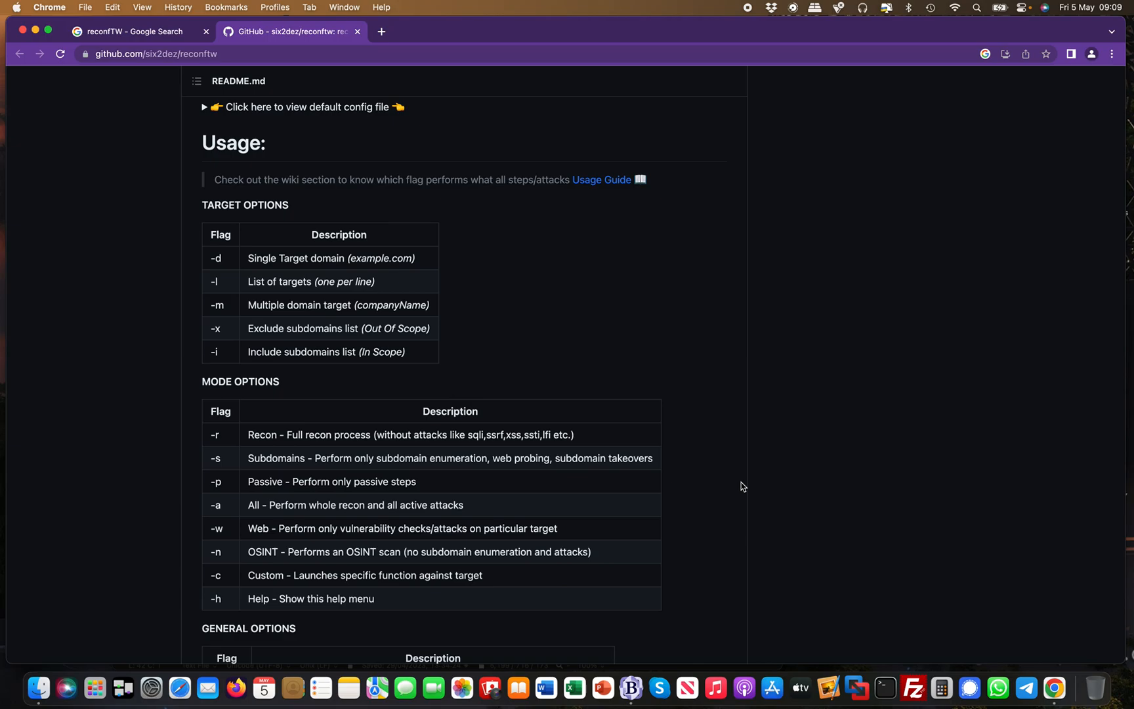
Step: Scroll past General Options and Example Usage to the Axiom and BBRF Support sections
scroll("down", 3)
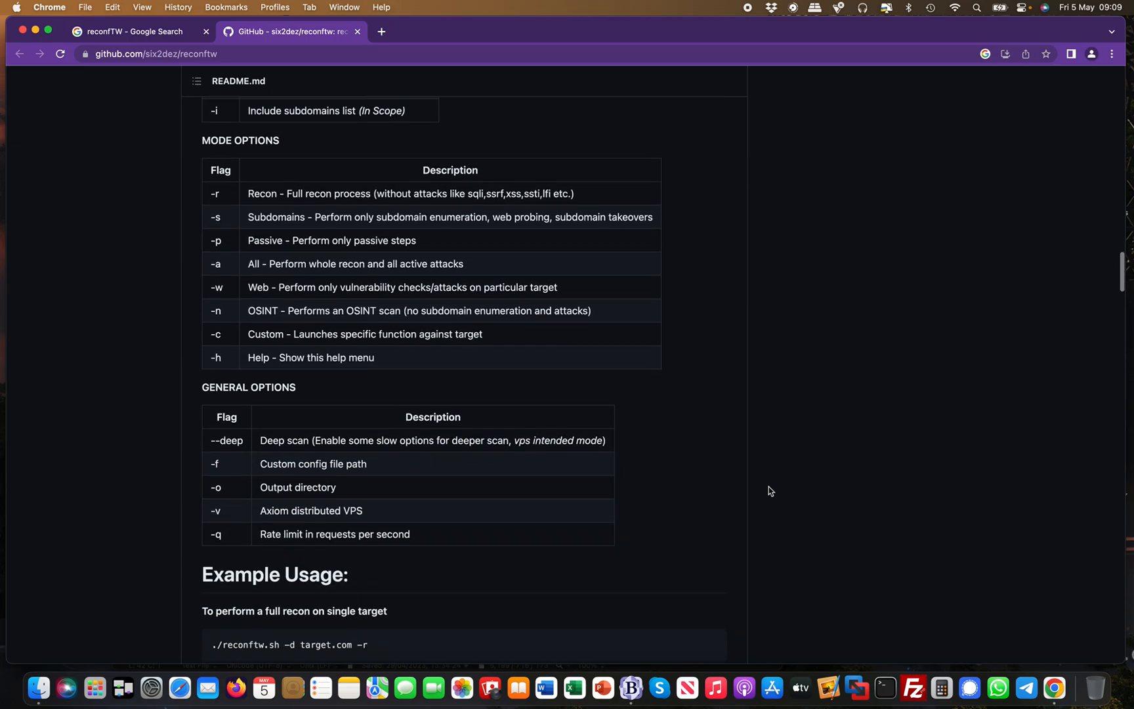
scroll("down", 3)
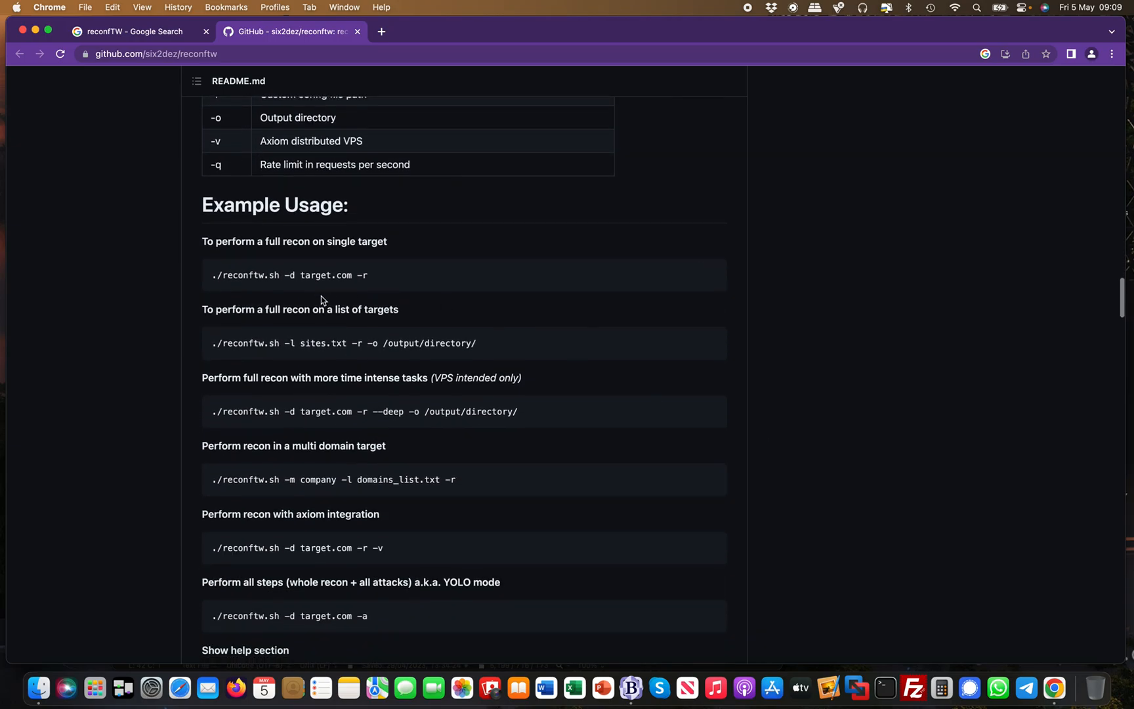
mouse_move(639, 397)
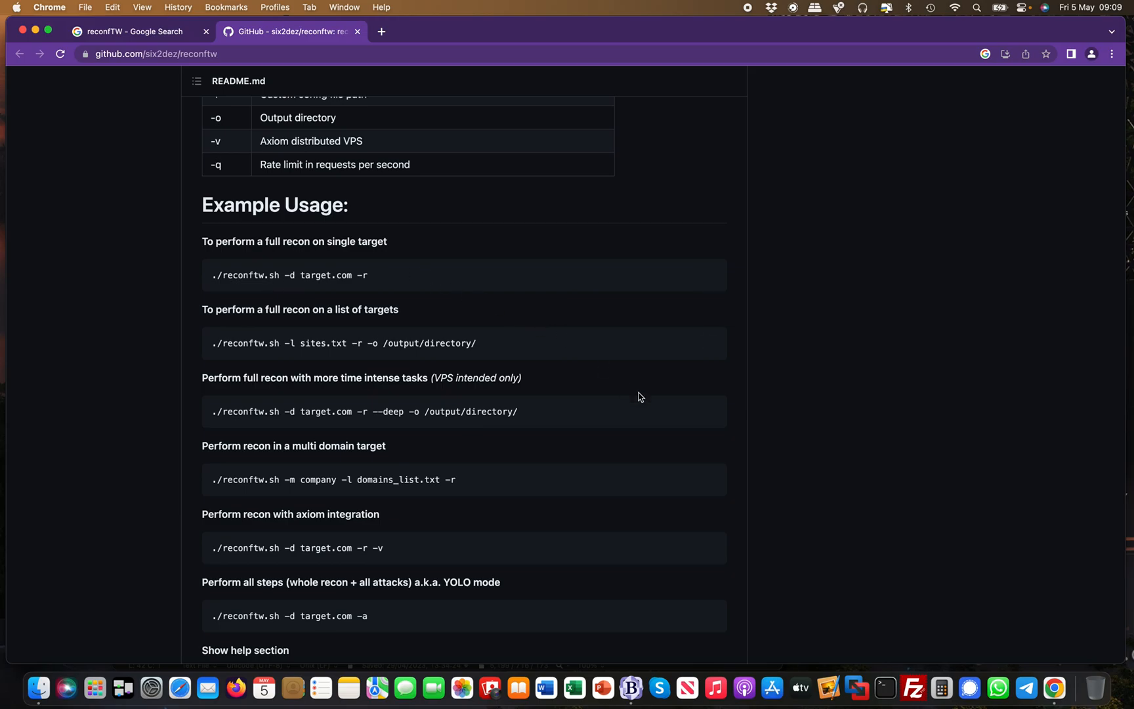
scroll("down", 3)
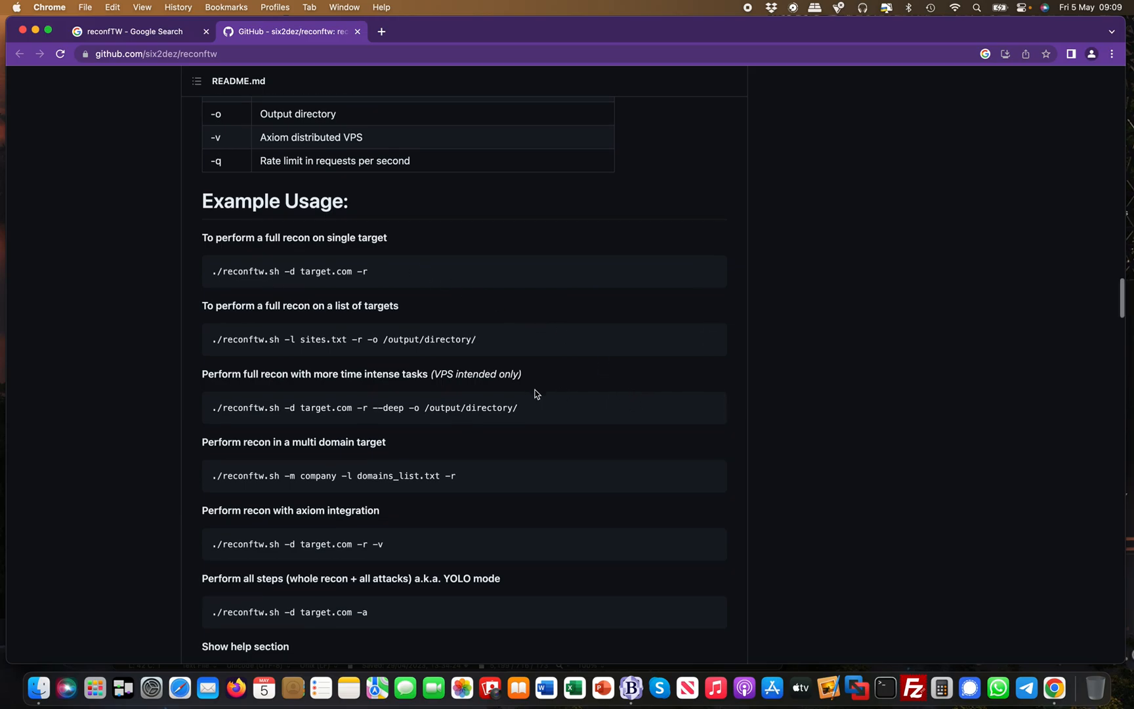
scroll("down", 3)
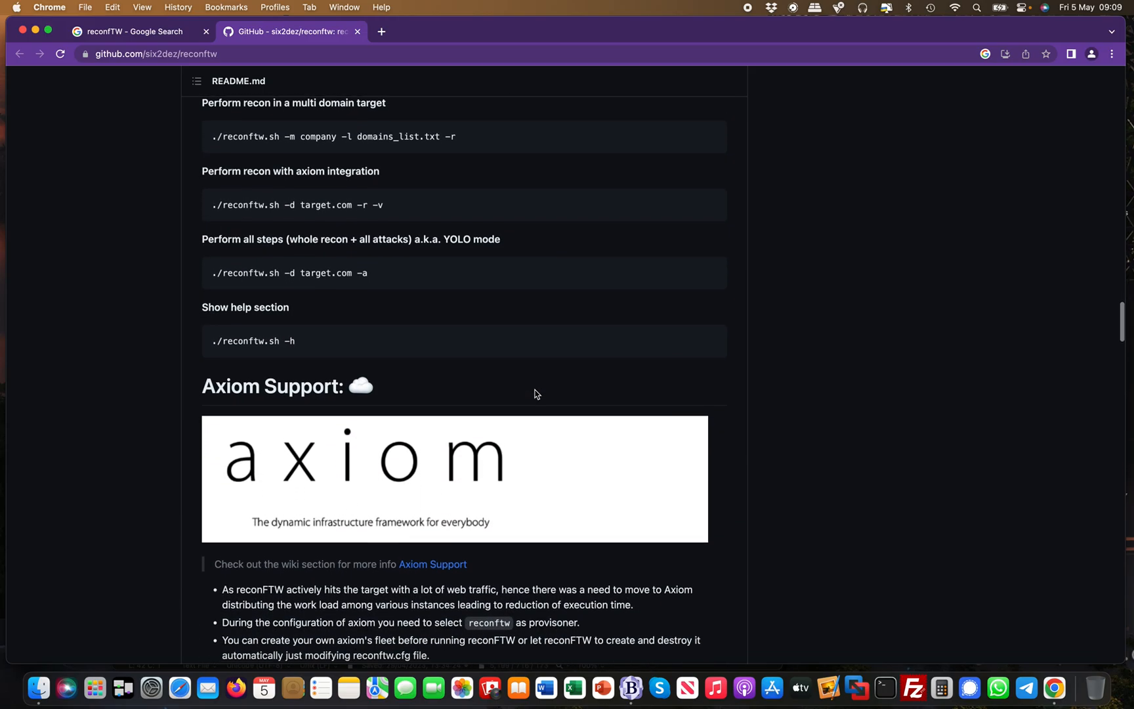
scroll("down", 3)
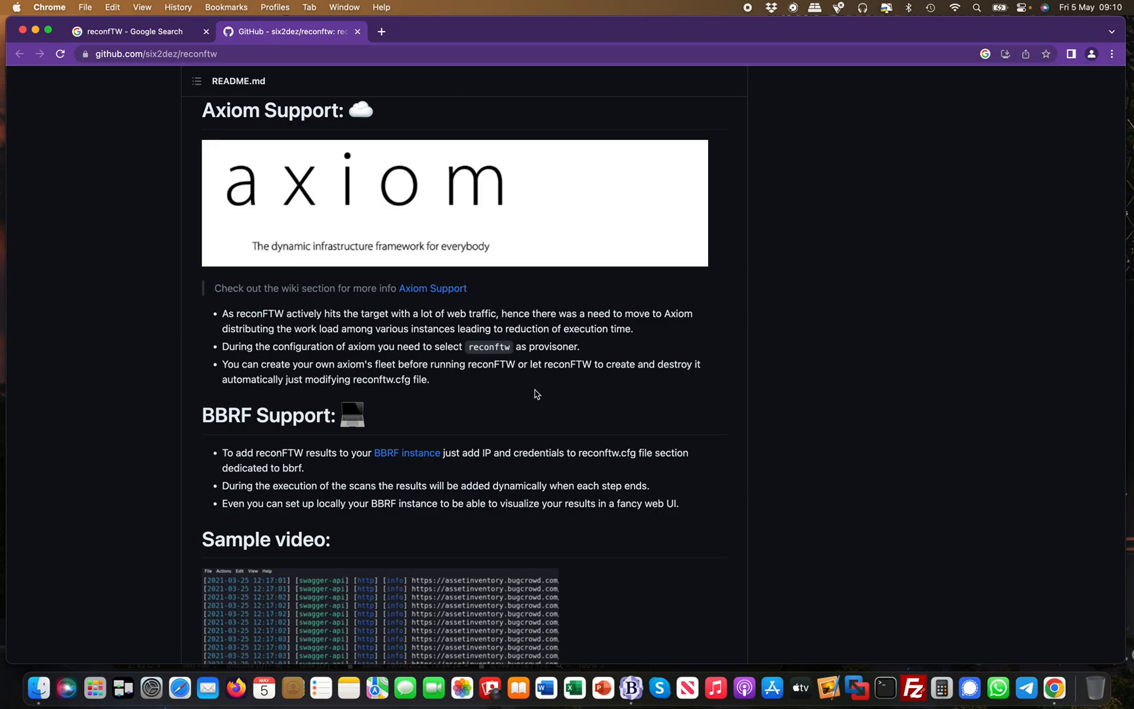
Step: Scroll past the sample video to the Features list with Osint, Subdomains and Hosts tools
scroll("down", 3)
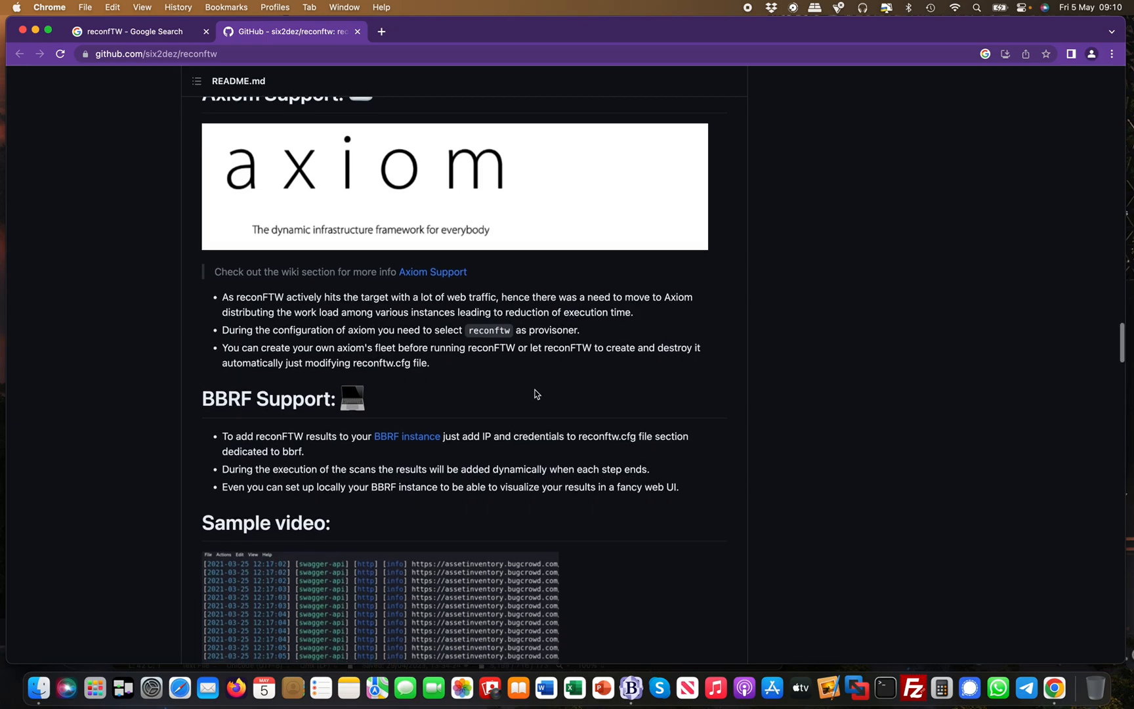
scroll("down", 3)
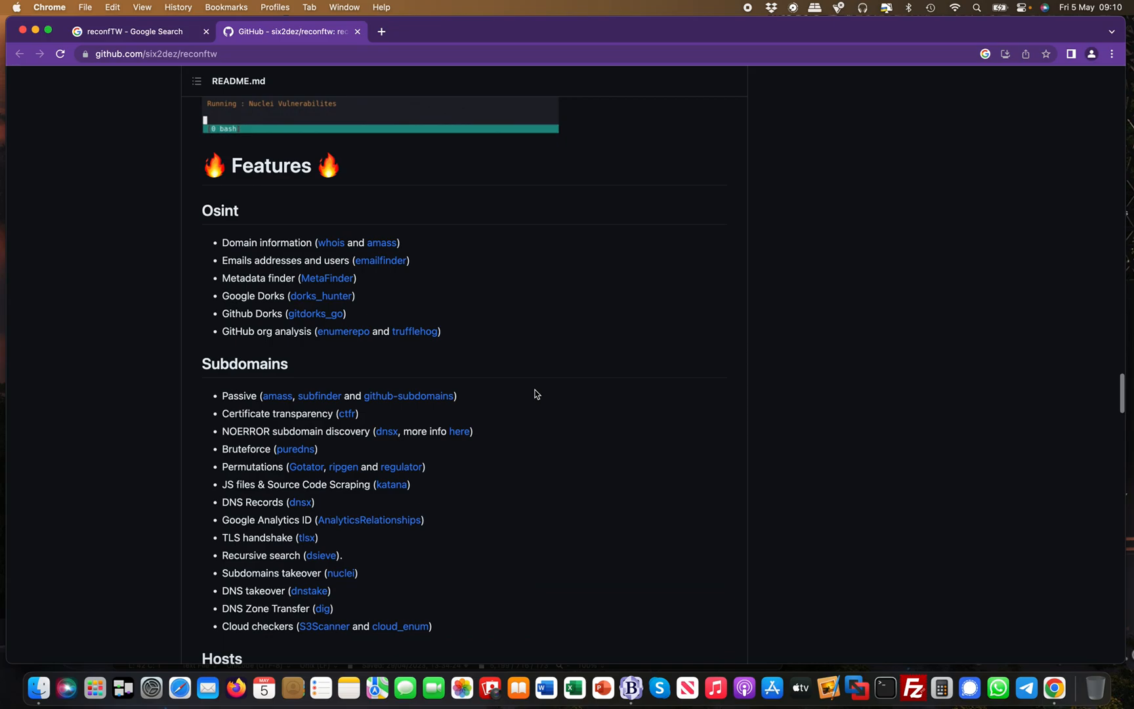
scroll("down", 3)
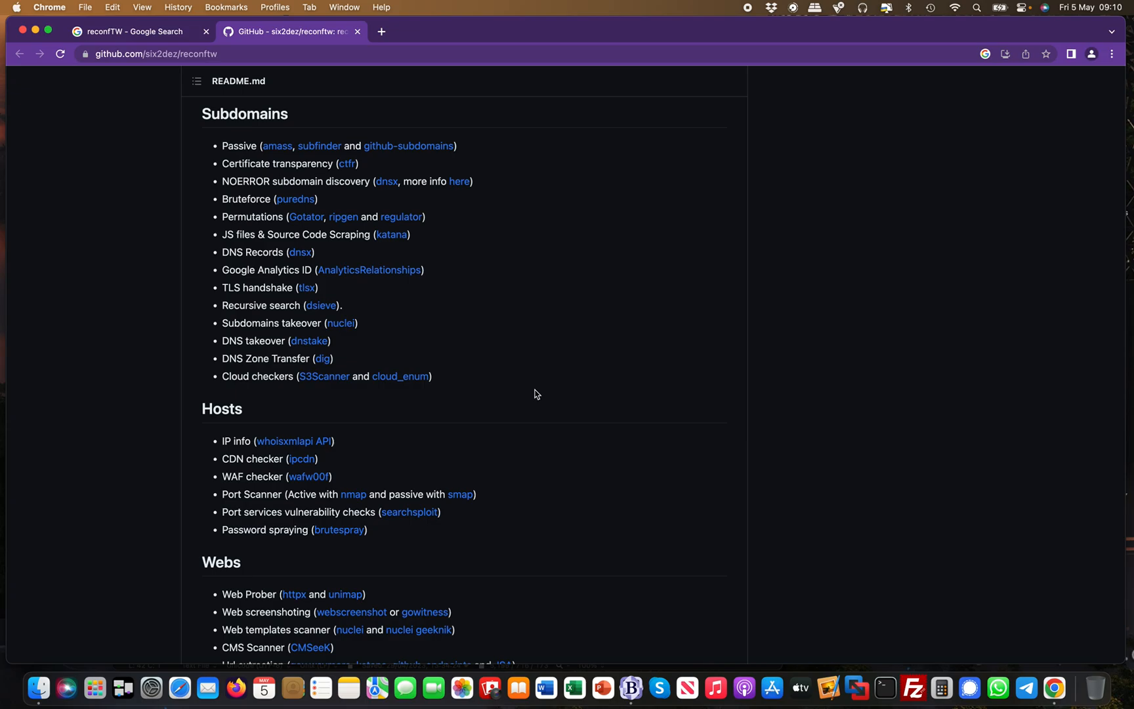
scroll("up", 3)
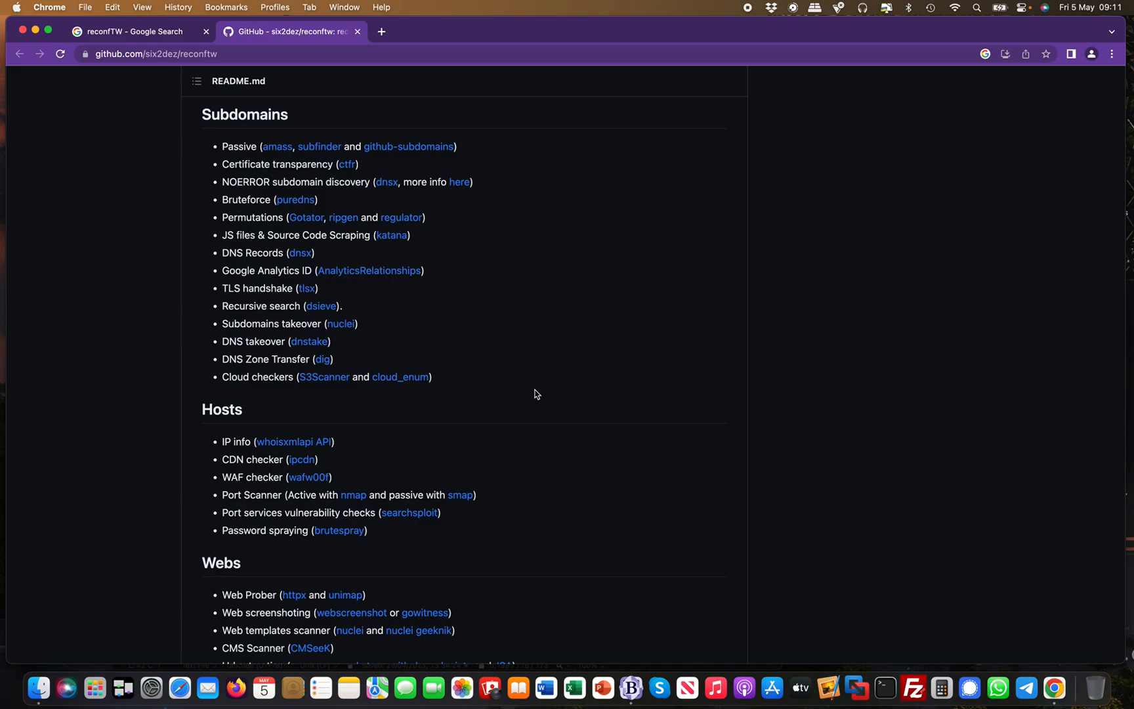
Step: Scroll through the Webs, Vulnerability checks and Extras feature lists
scroll("down", 3)
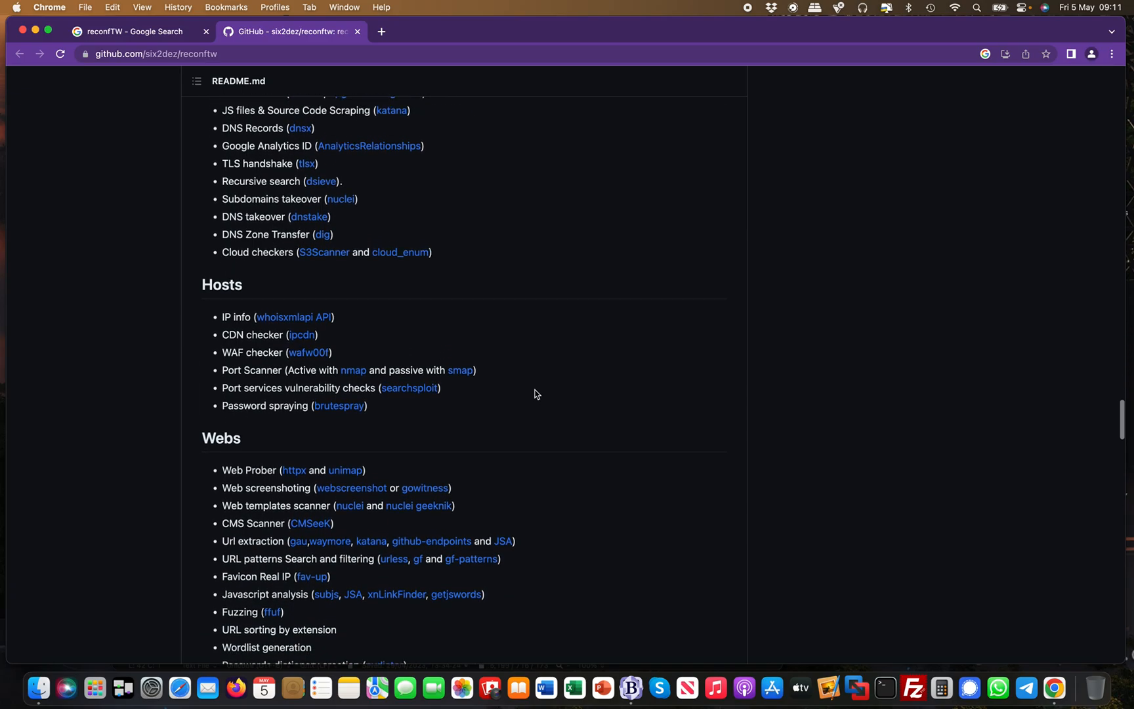
scroll("down", 3)
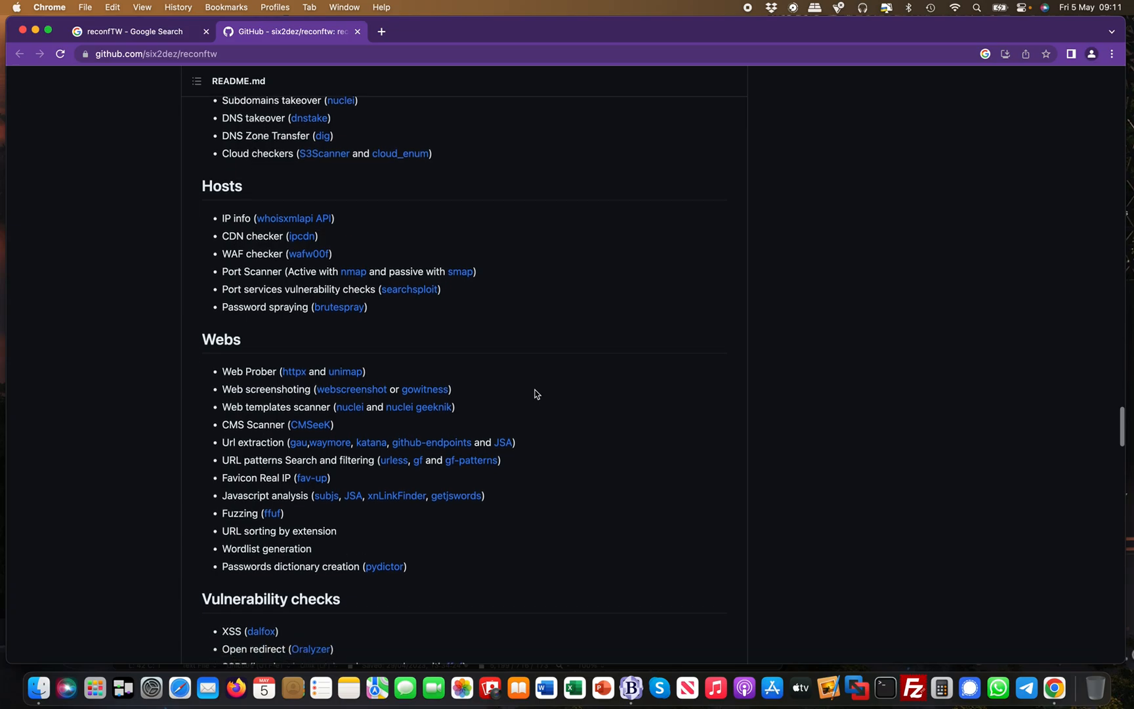
scroll("down", 3)
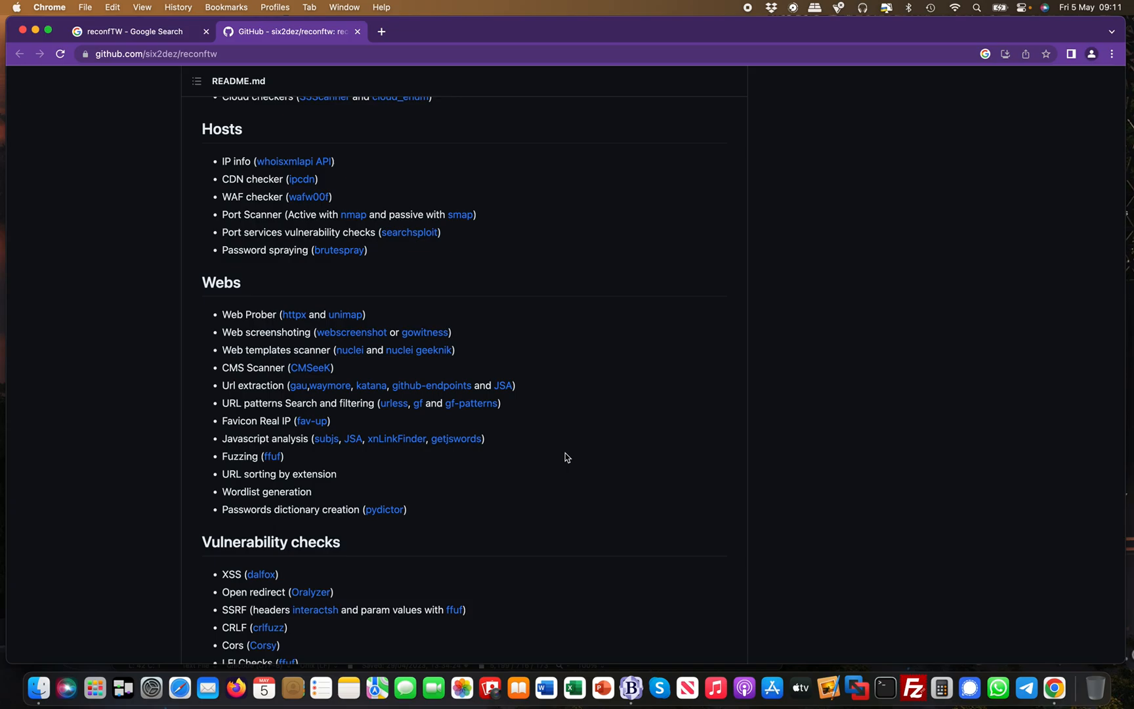
scroll("down", 3)
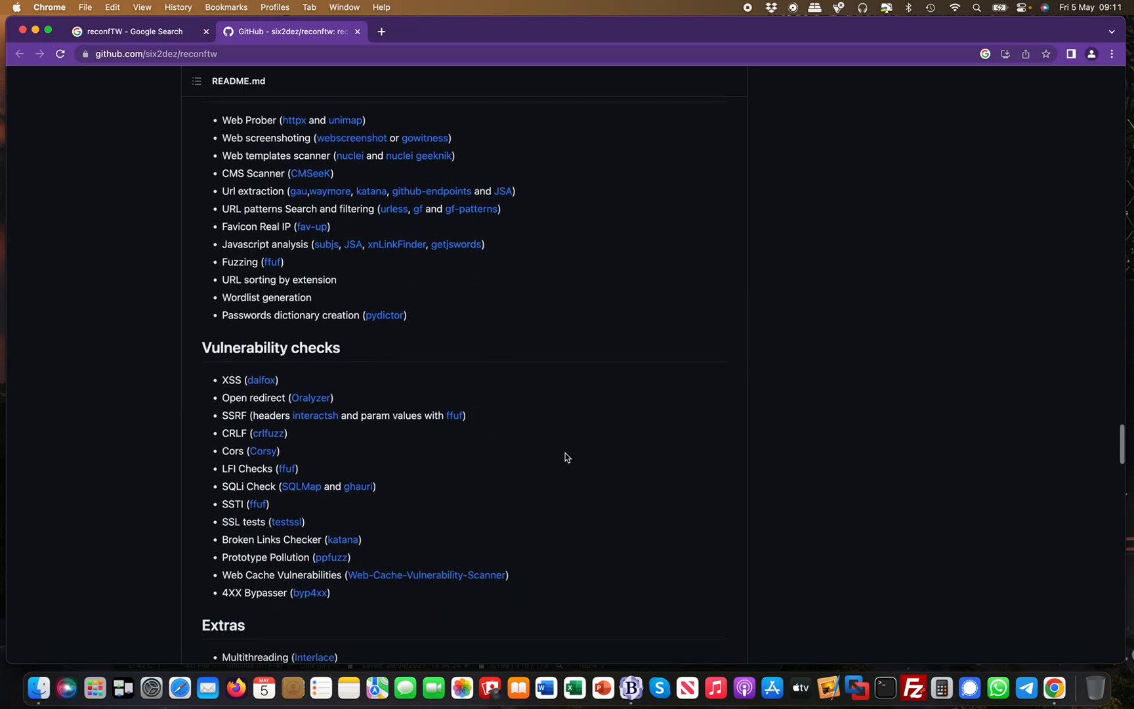
Step: Continue past the Mindmap/Workflow image to the Data Keep Makefile bootstrap, sync and upload commands
scroll("down", 3)
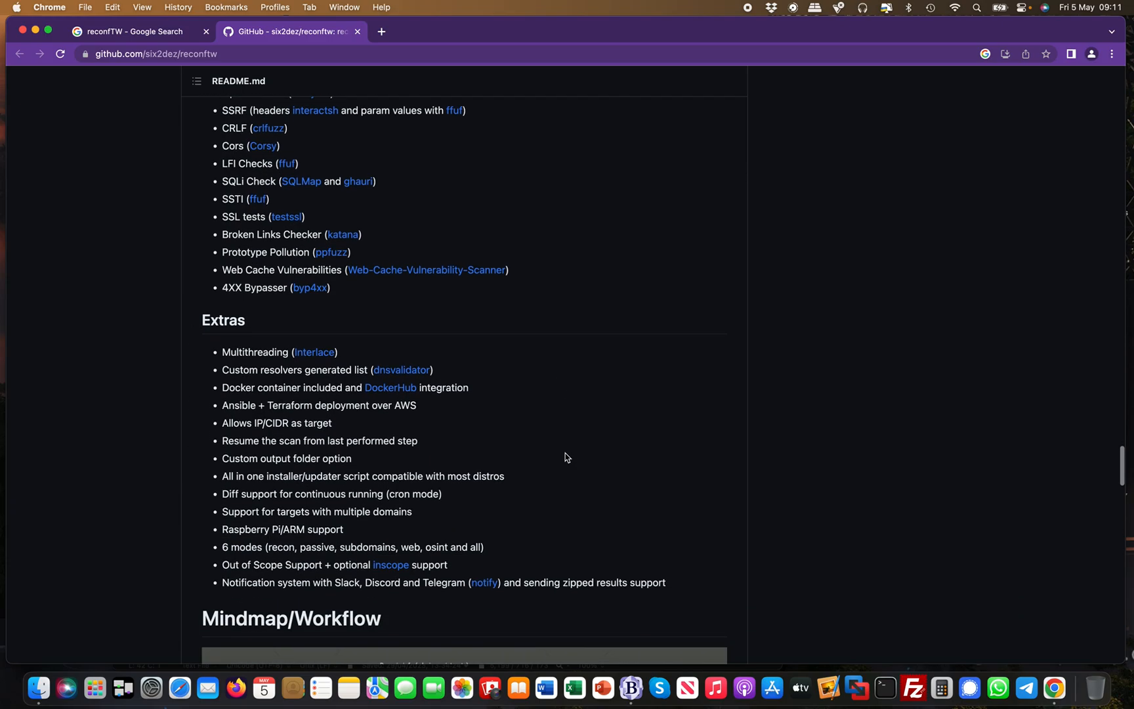
scroll("down", 3)
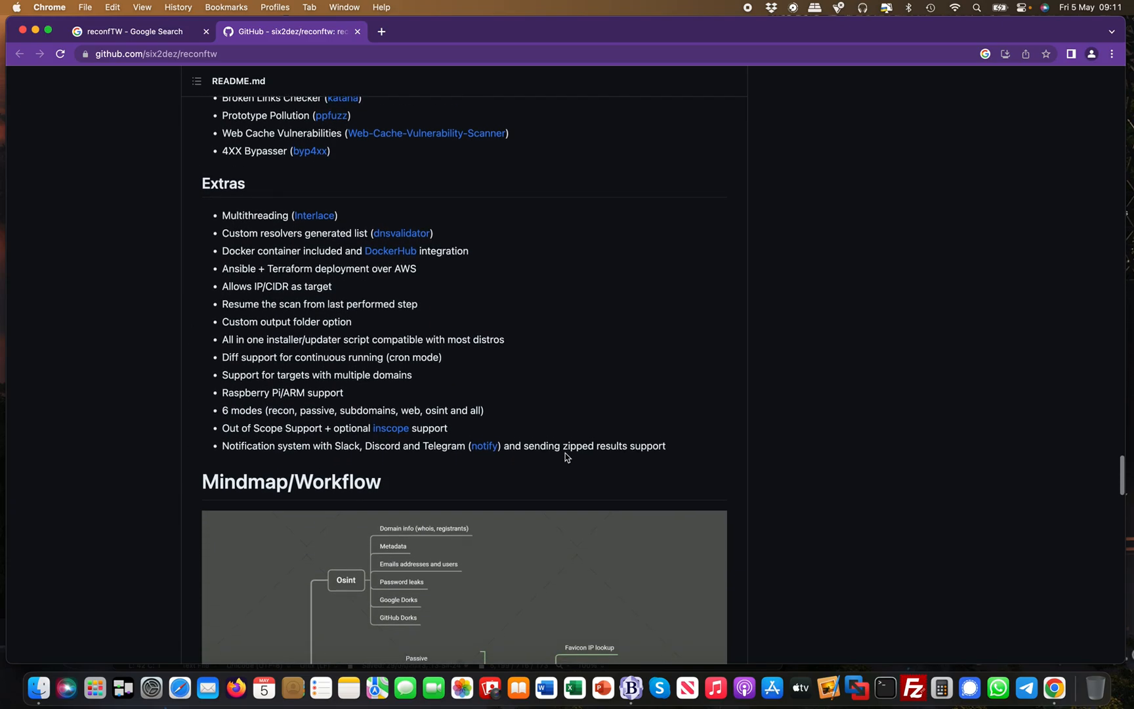
scroll("down", 3)
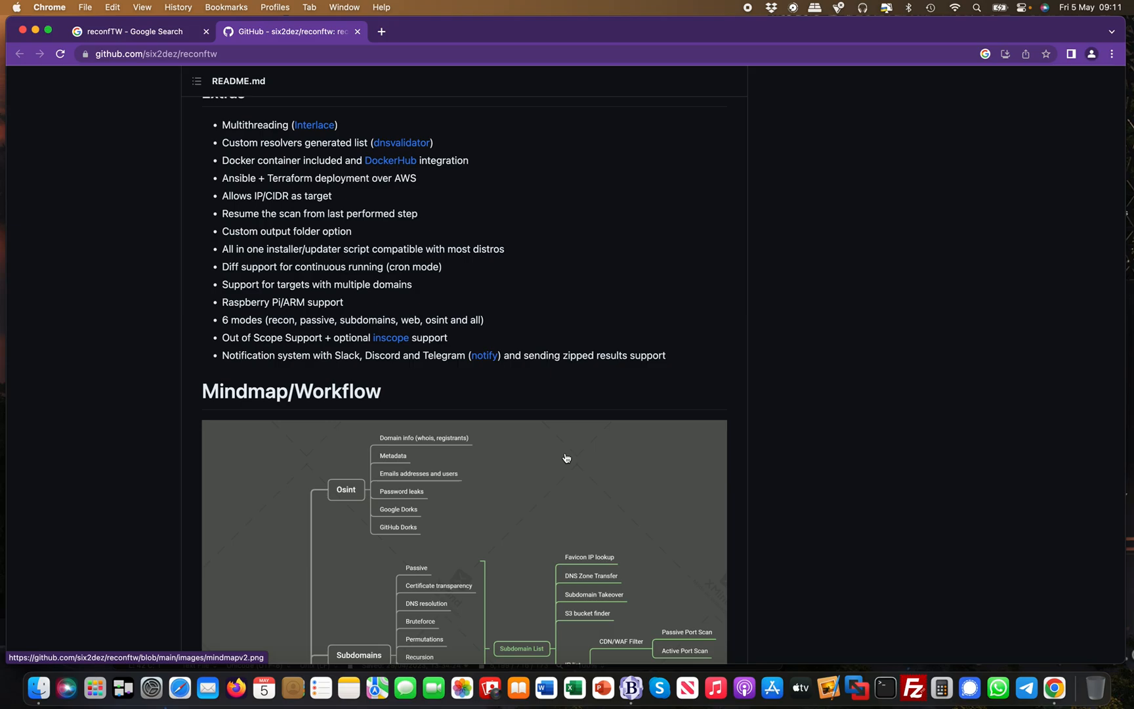
scroll("down", 3)
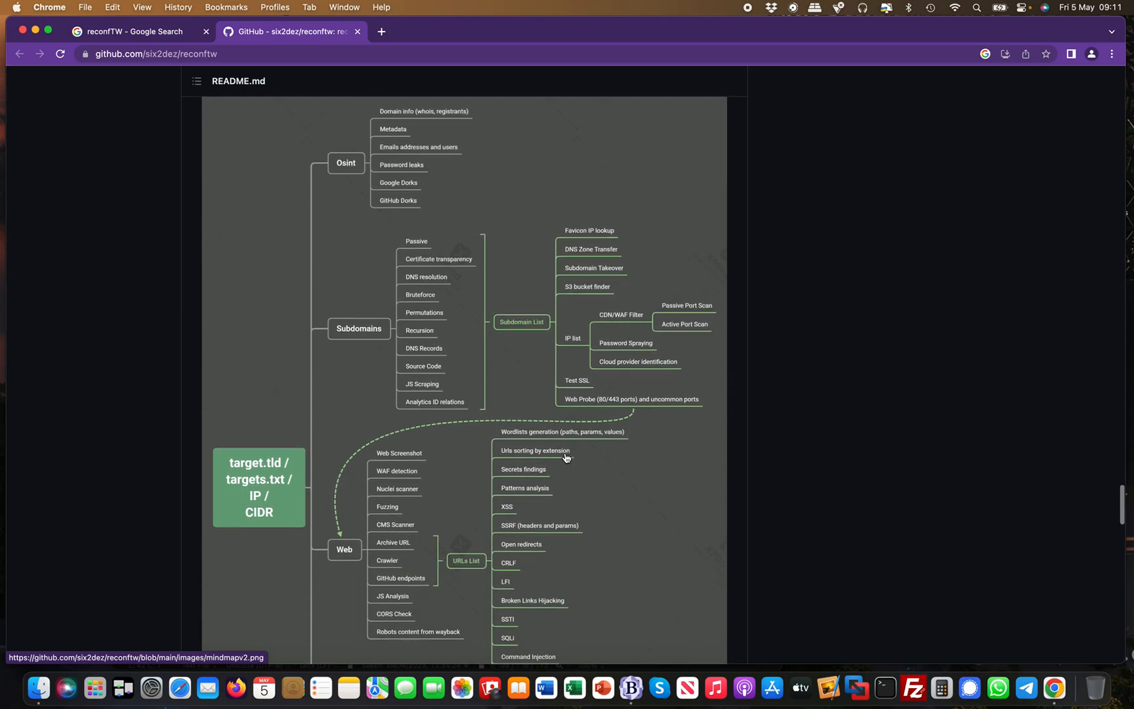
scroll("down", 3)
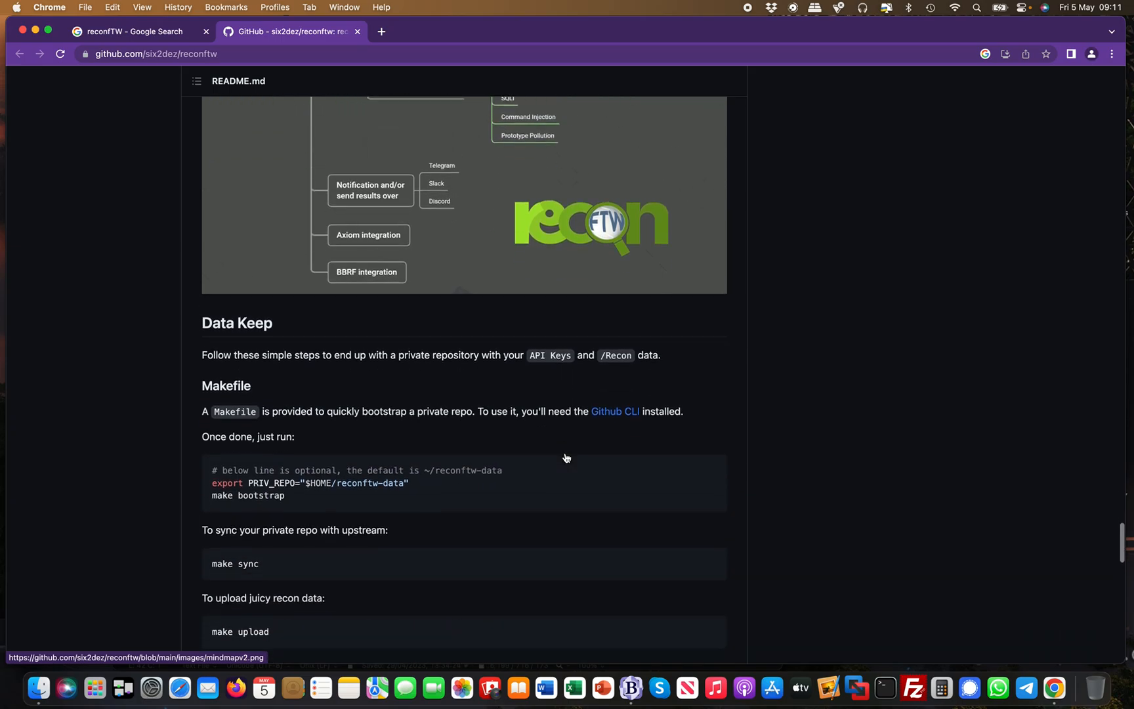